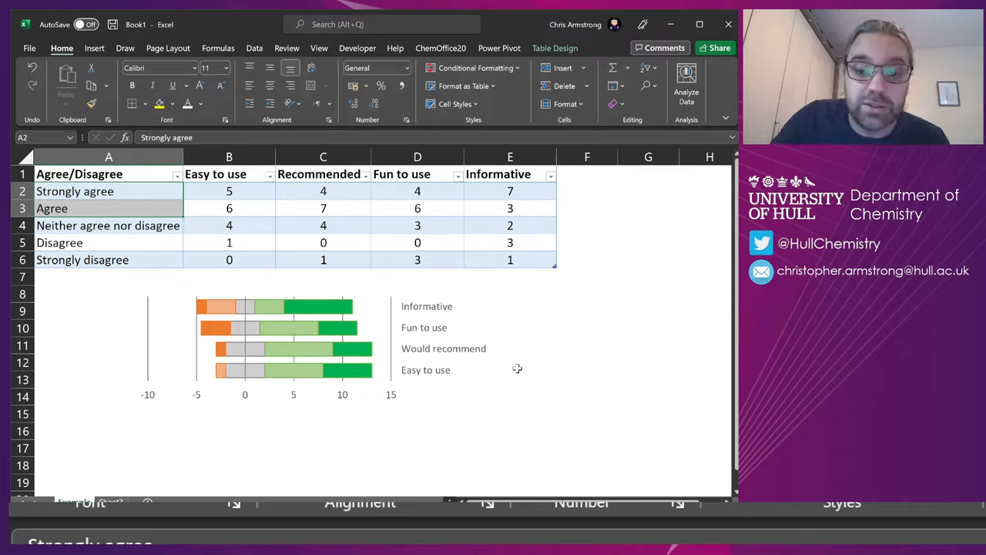
# - Inspect the example chart's data series, then return to the raw Likert response counts
pyautogui.click(262, 339)
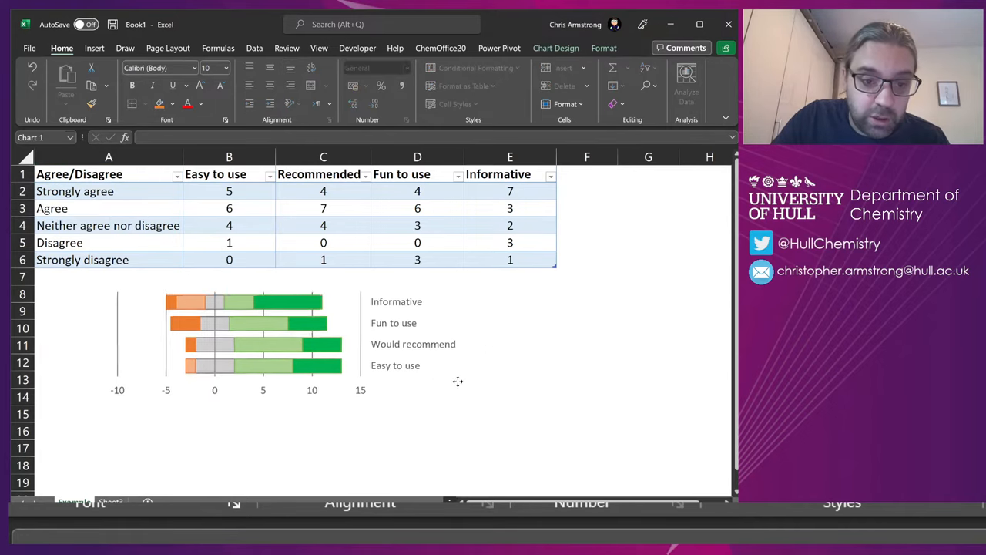
pyautogui.click(247, 339)
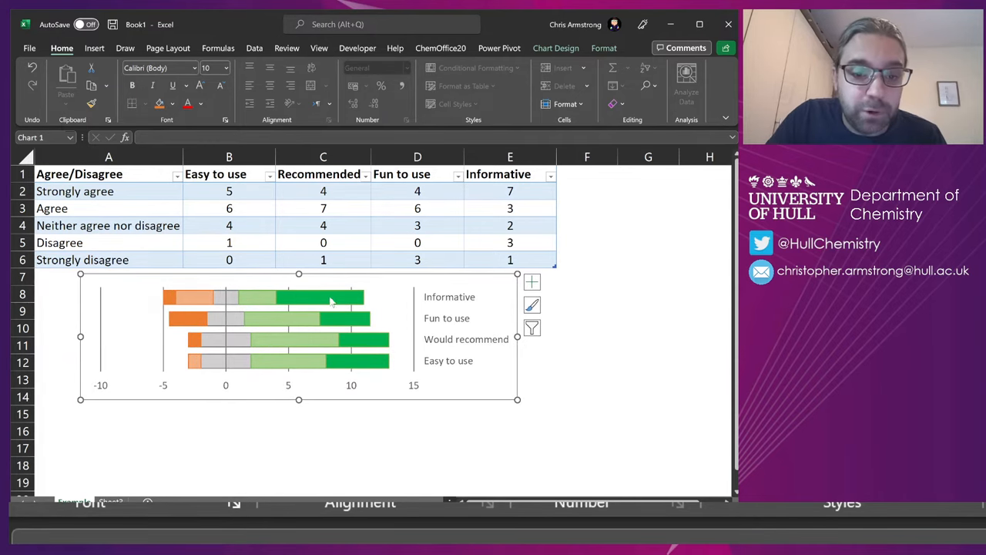
pyautogui.click(339, 319)
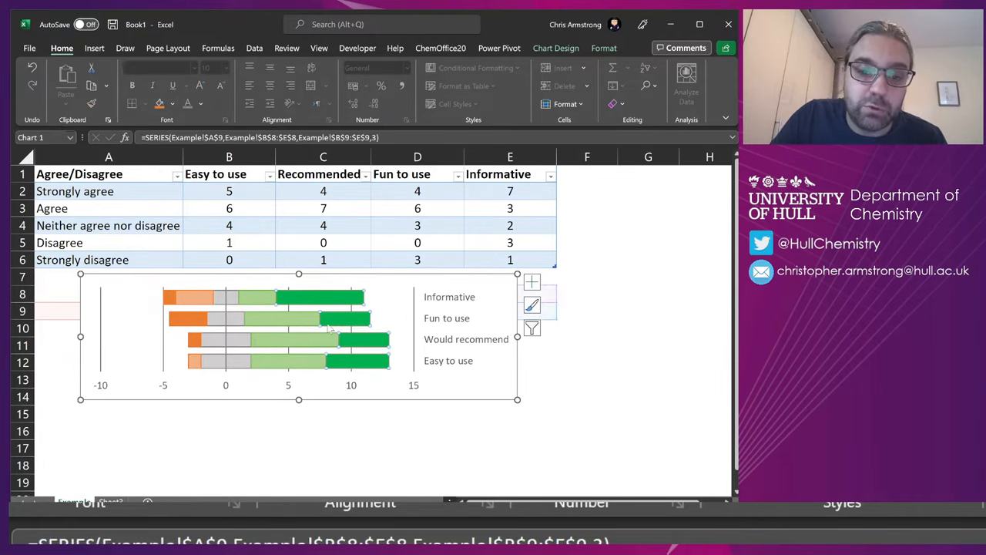
pyautogui.moveTo(259, 302)
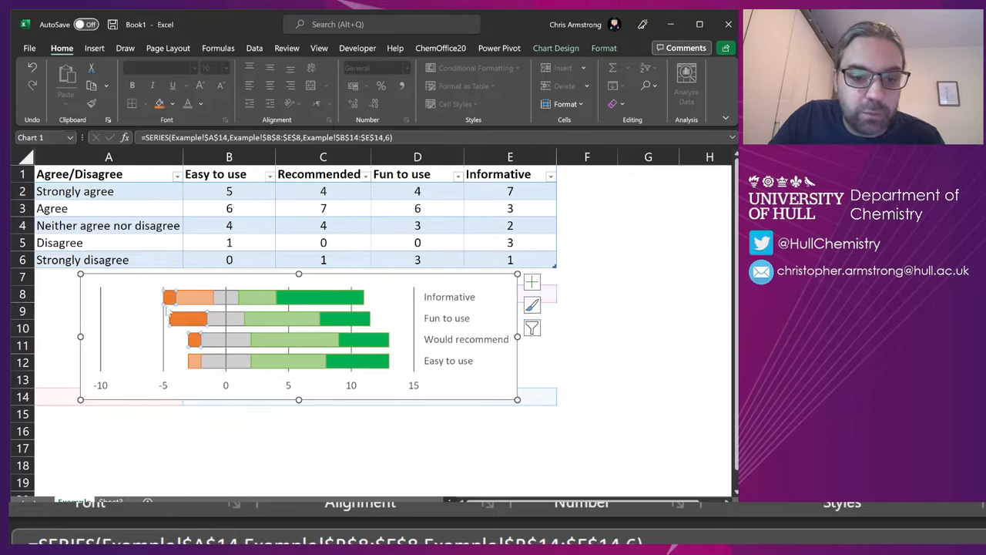
pyautogui.moveTo(188, 317)
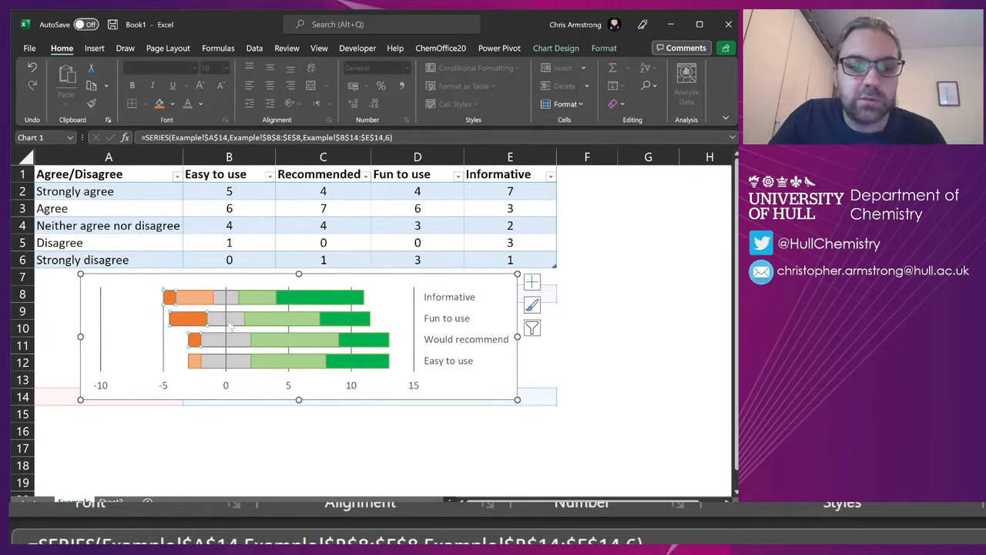
pyautogui.moveTo(231, 323)
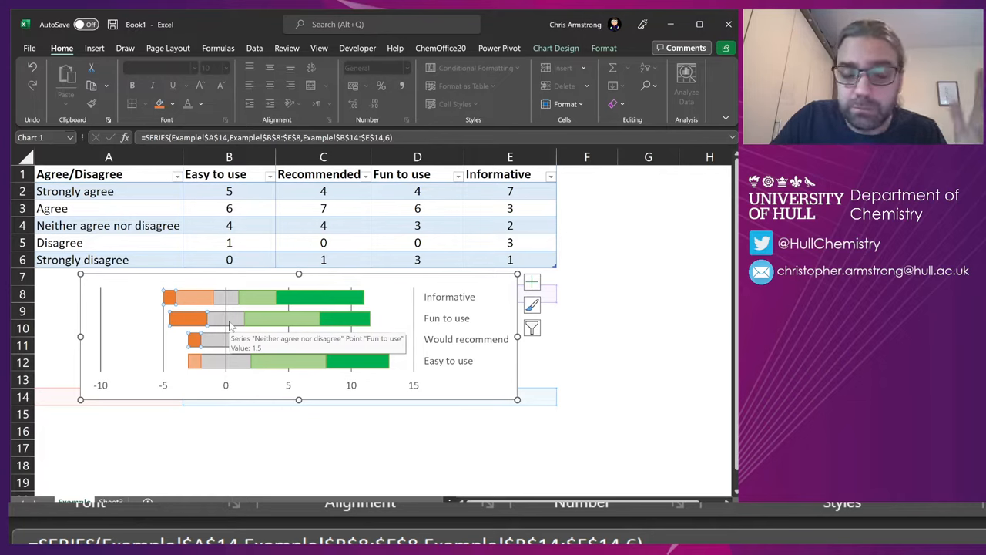
pyautogui.click(416, 259)
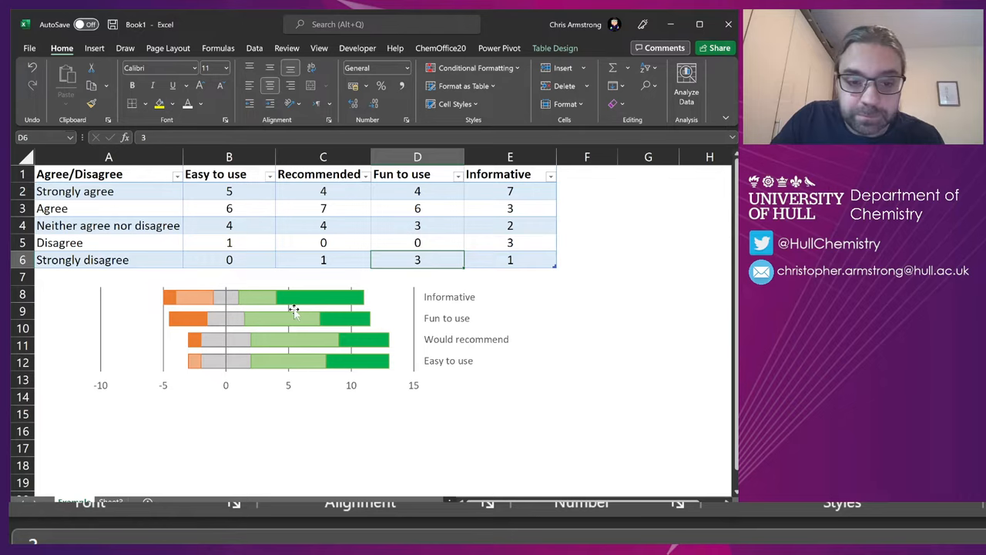
pyautogui.moveTo(280, 311)
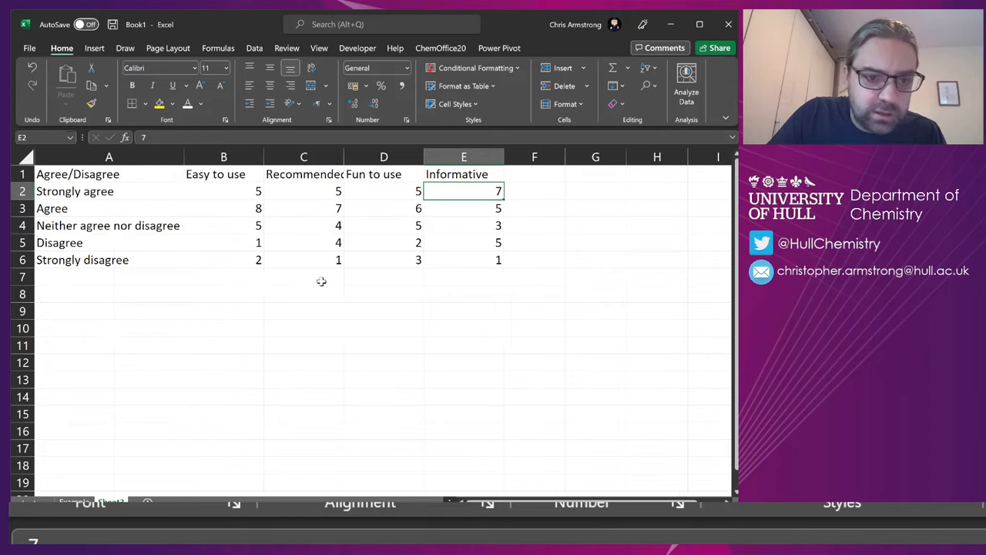
# - Paste the response labels at A8 with a second 'Neither agree nor disagree' row and question headers
pyautogui.click(302, 277)
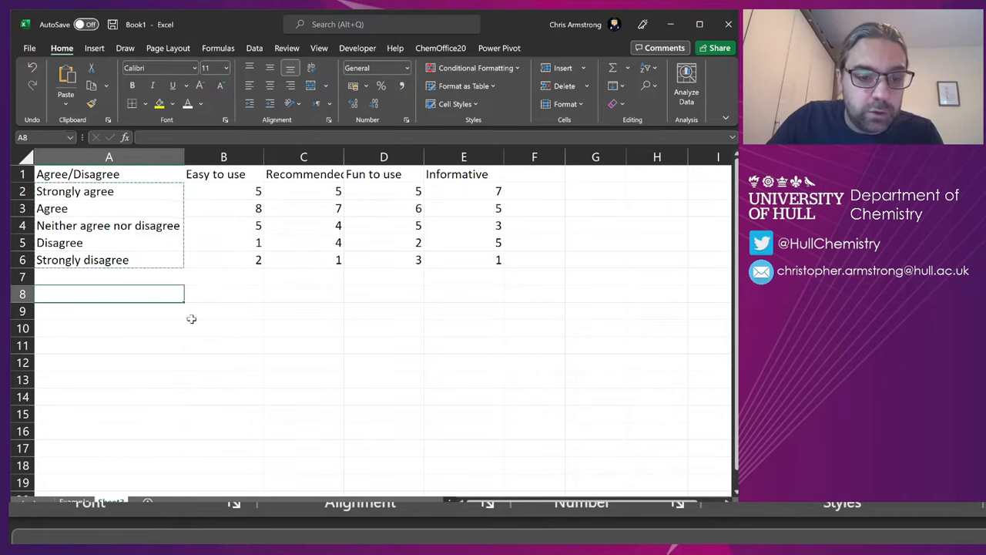
pyautogui.press('ctrl+v')
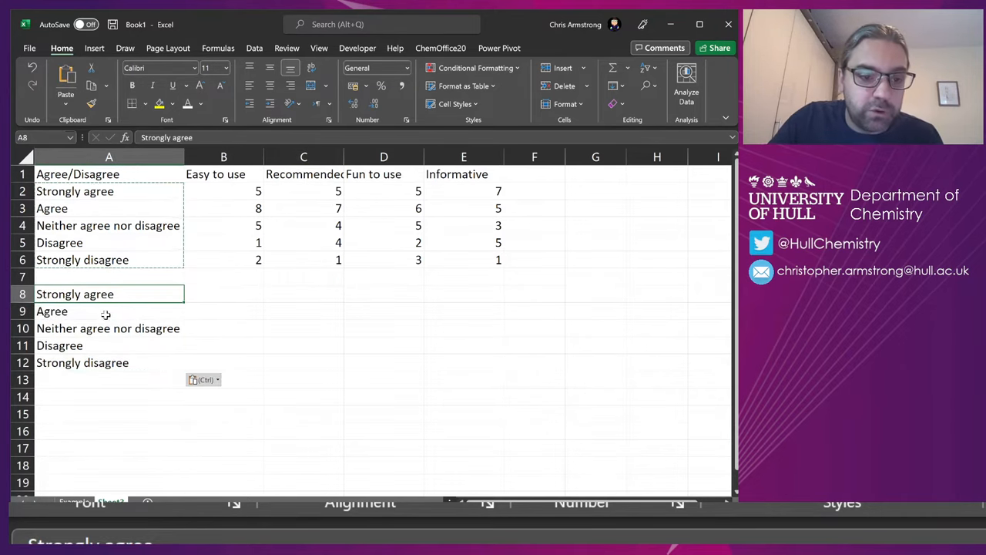
pyautogui.click(108, 328)
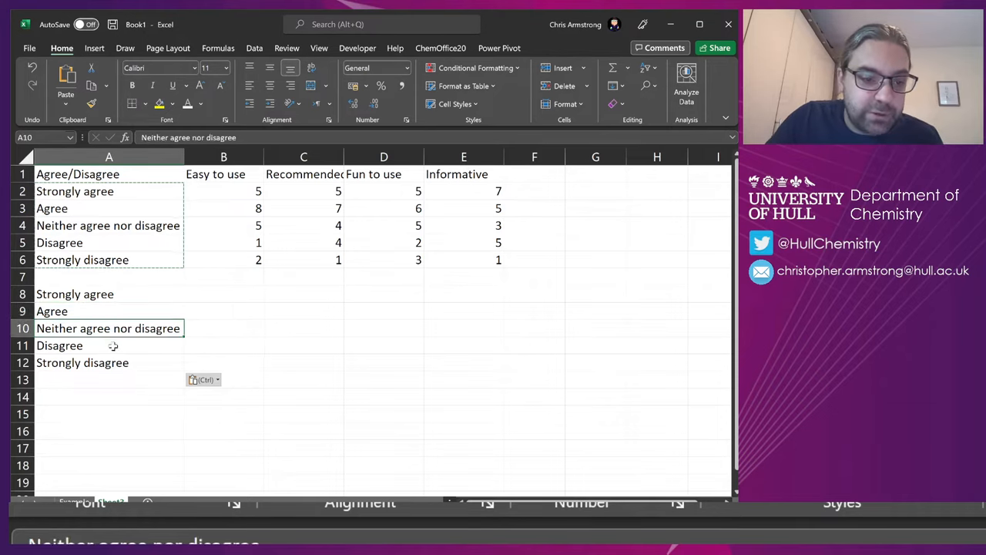
pyautogui.click(59, 345)
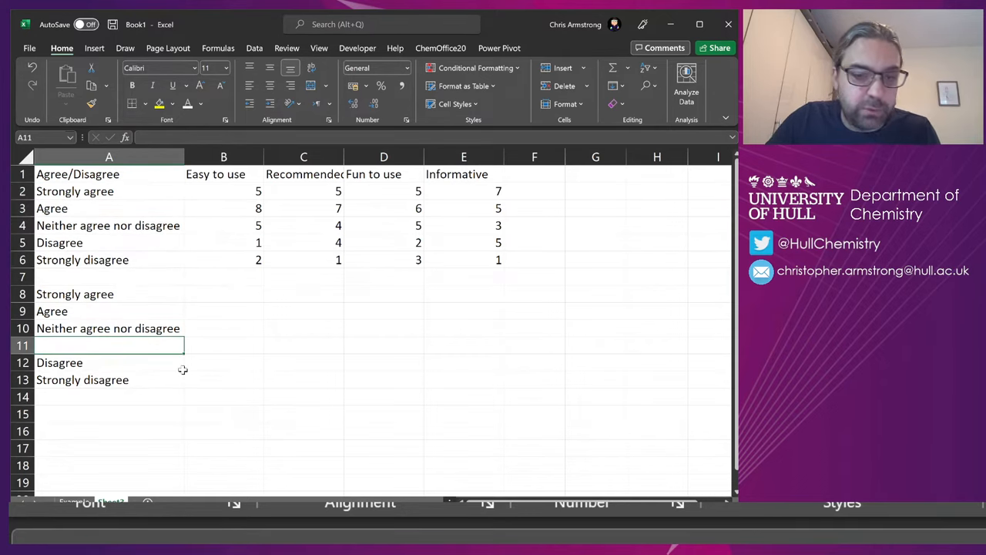
pyautogui.write('Neither agree nor disagree')
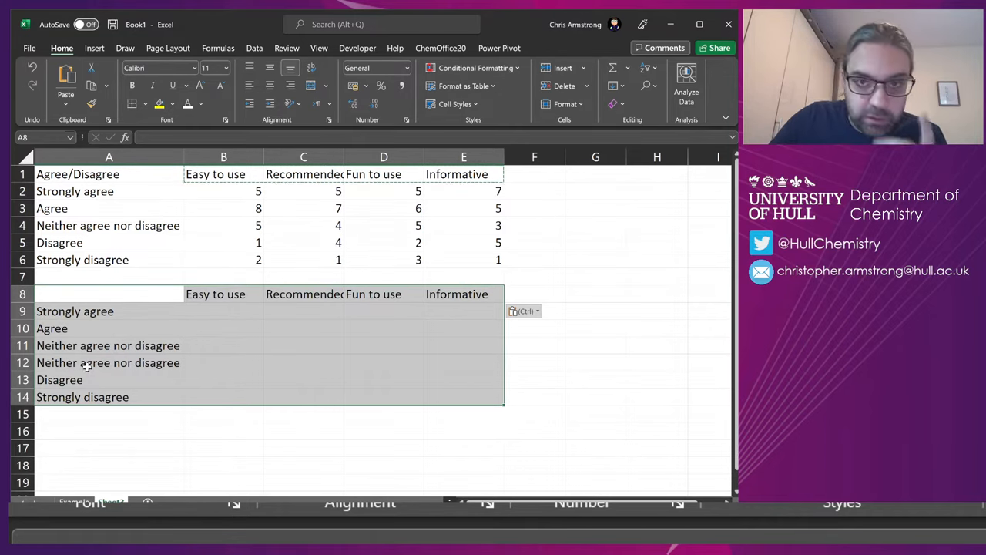
pyautogui.click(224, 326)
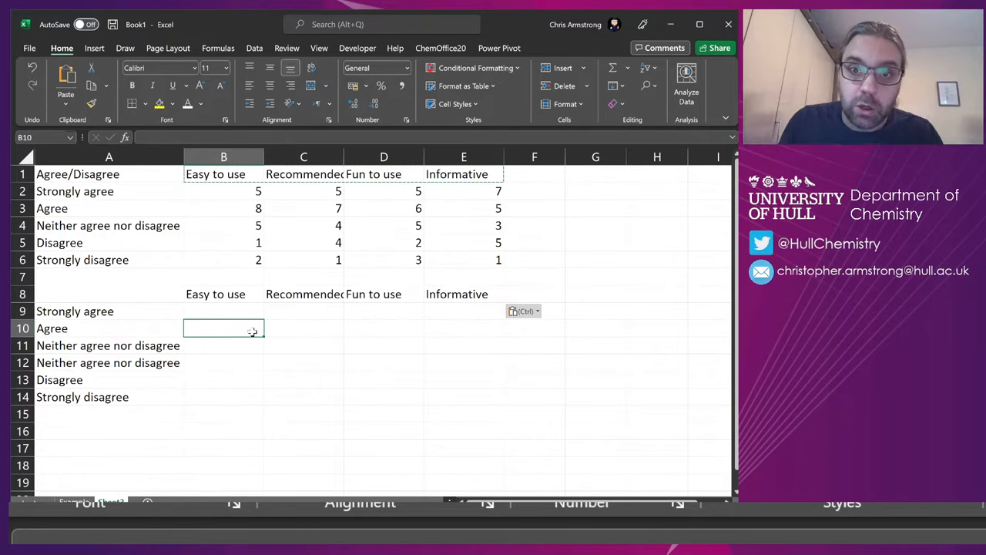
pyautogui.moveTo(225, 312)
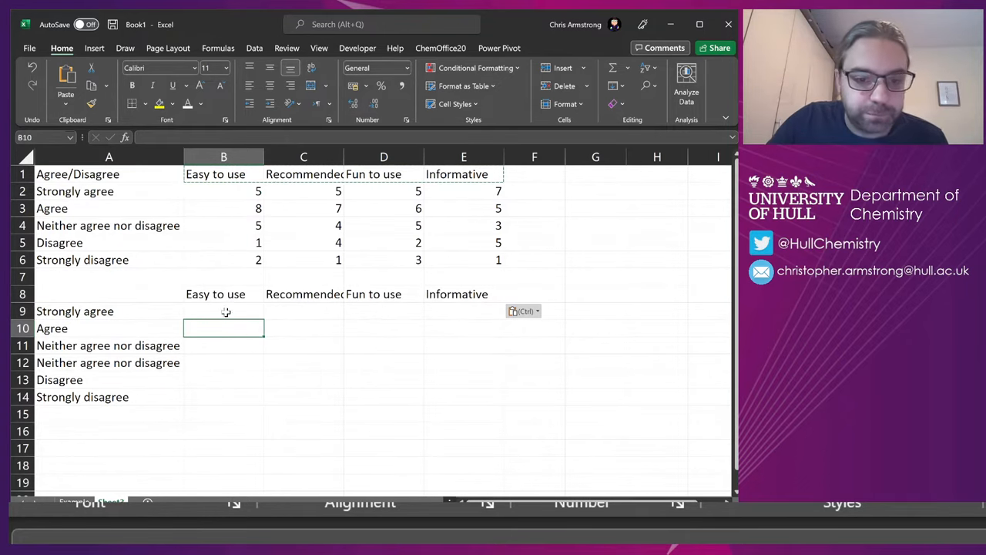
pyautogui.click(224, 312)
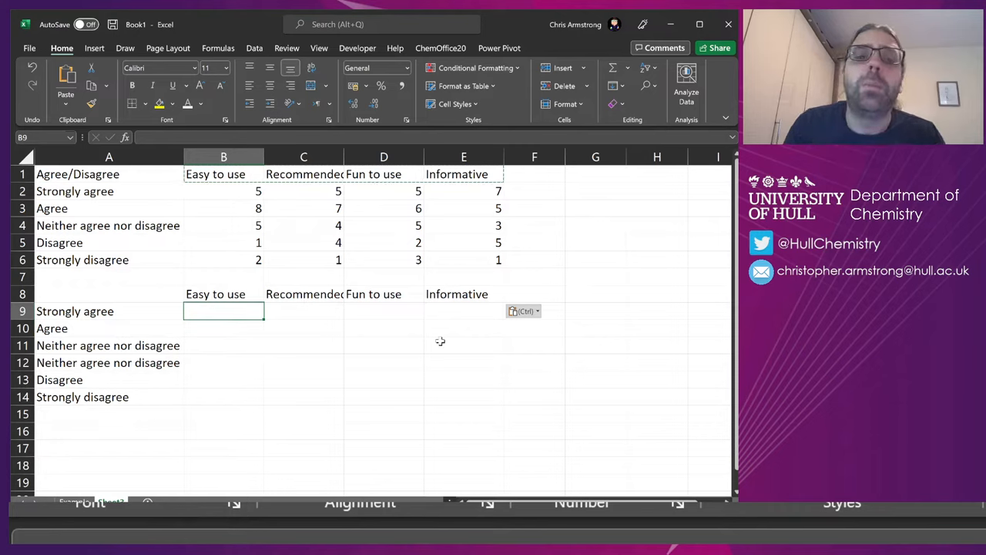
# - Reference the agree counts as positive and split neutral into =B4/2 and =-B4/2 halves across all items
pyautogui.write('=')
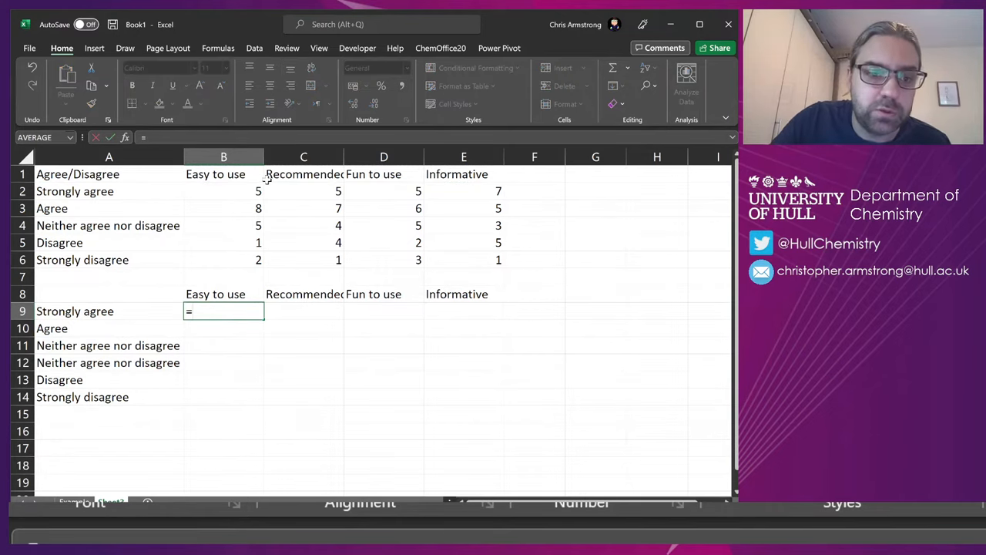
pyautogui.click(224, 191)
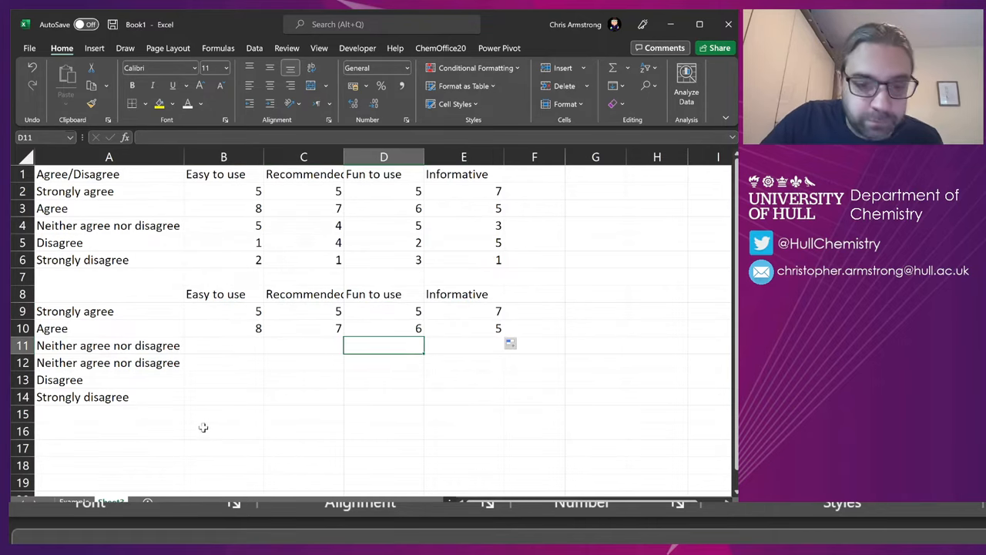
pyautogui.moveTo(219, 352)
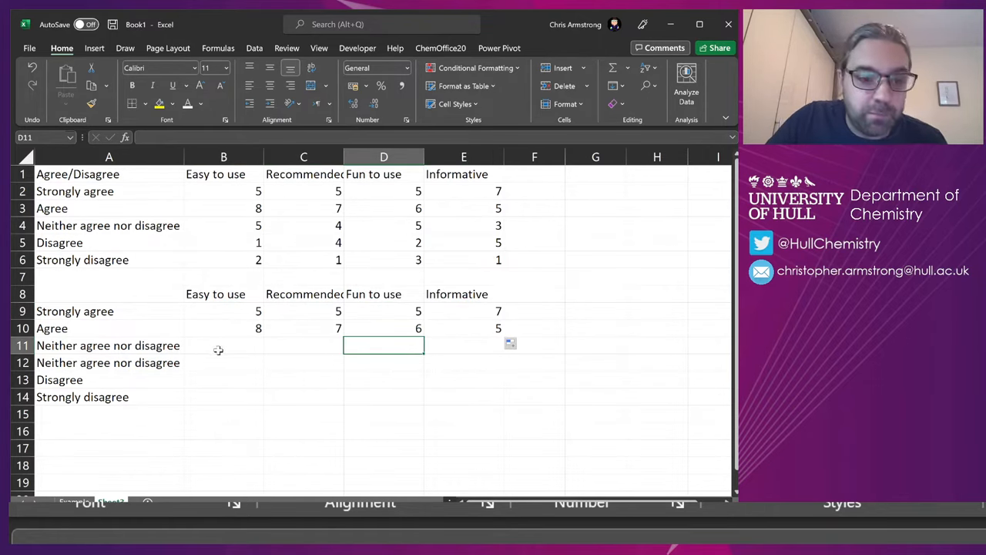
pyautogui.click(224, 345)
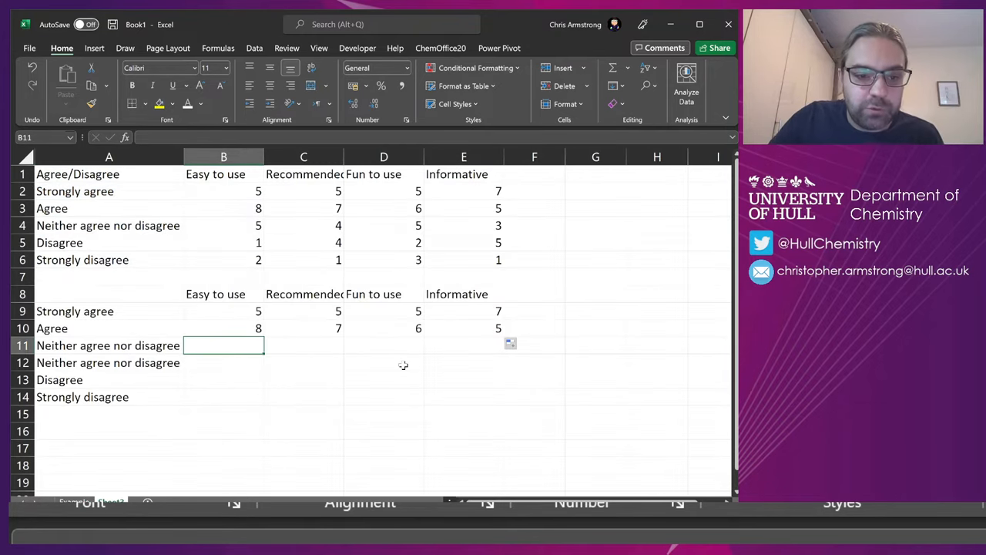
pyautogui.write('=')
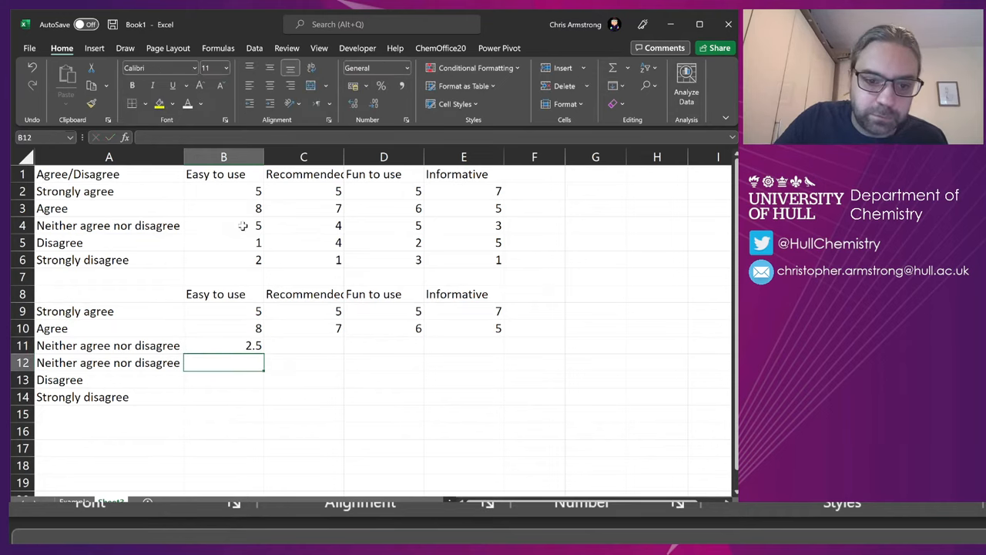
pyautogui.write('=')
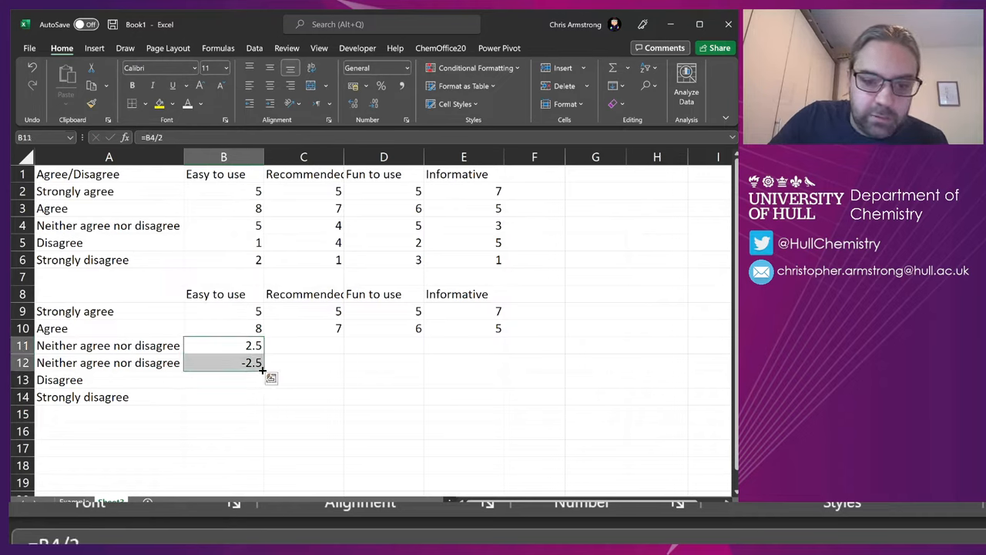
pyautogui.moveTo(262, 370); pyautogui.dragTo(502, 370)
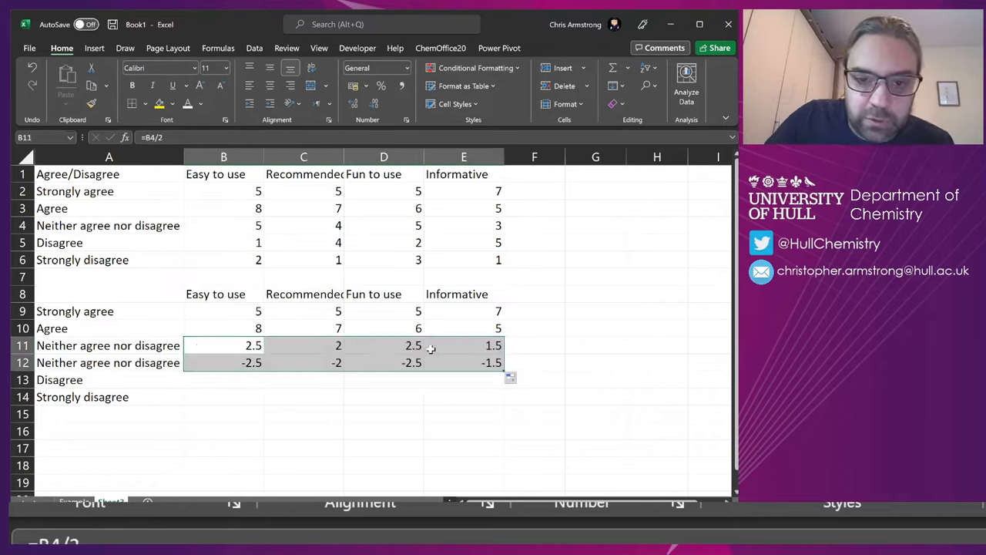
pyautogui.click(383, 345)
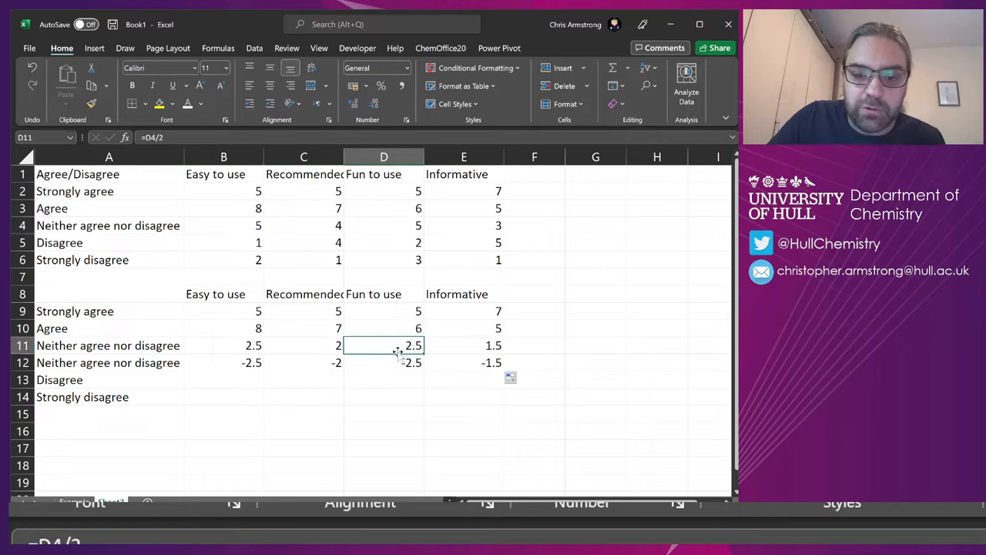
pyautogui.click(384, 363)
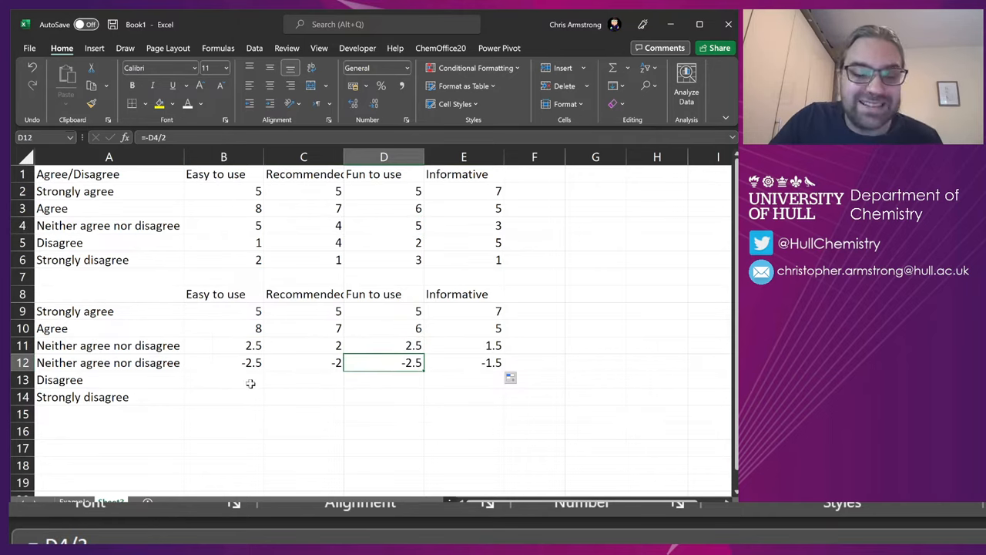
# - Enter negative Disagree and Strongly disagree formulas (=-B5 style) and fill them across to column E
pyautogui.click(223, 362)
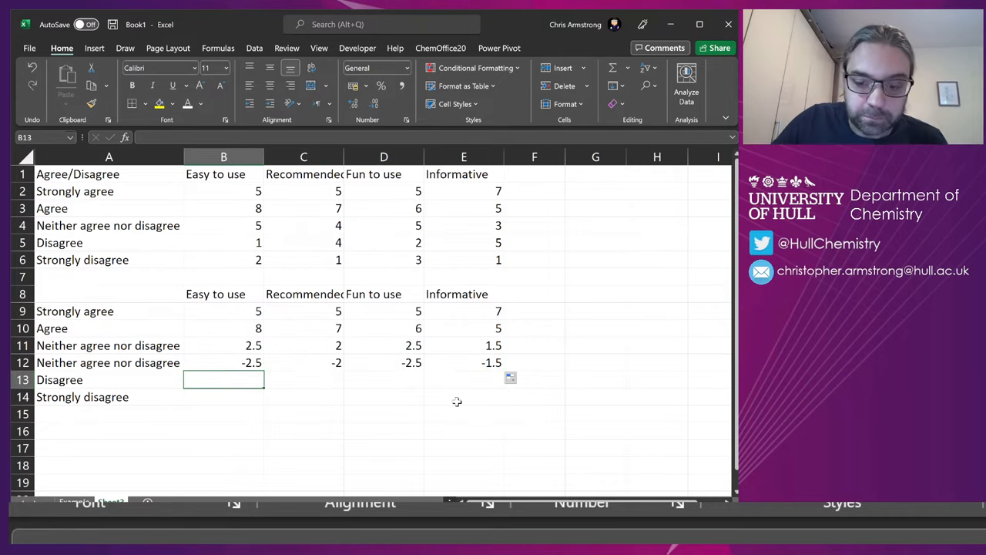
pyautogui.write('=-')
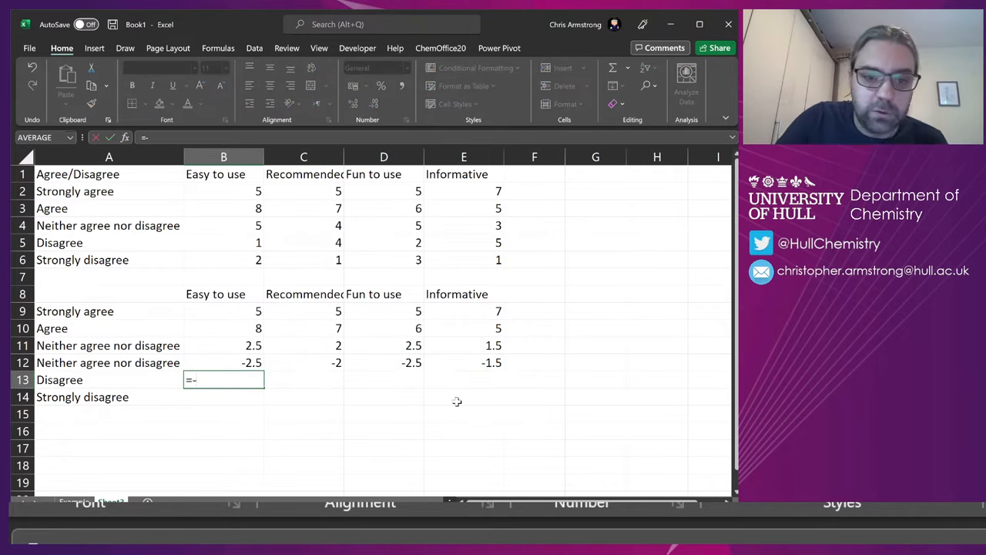
pyautogui.click(224, 244)
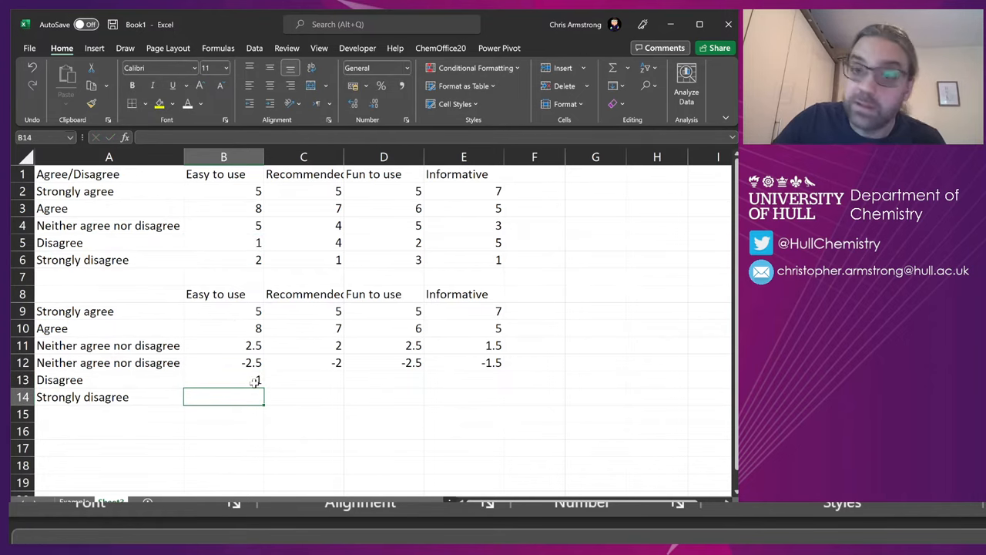
pyautogui.moveTo(254, 380); pyautogui.dragTo(501, 379)
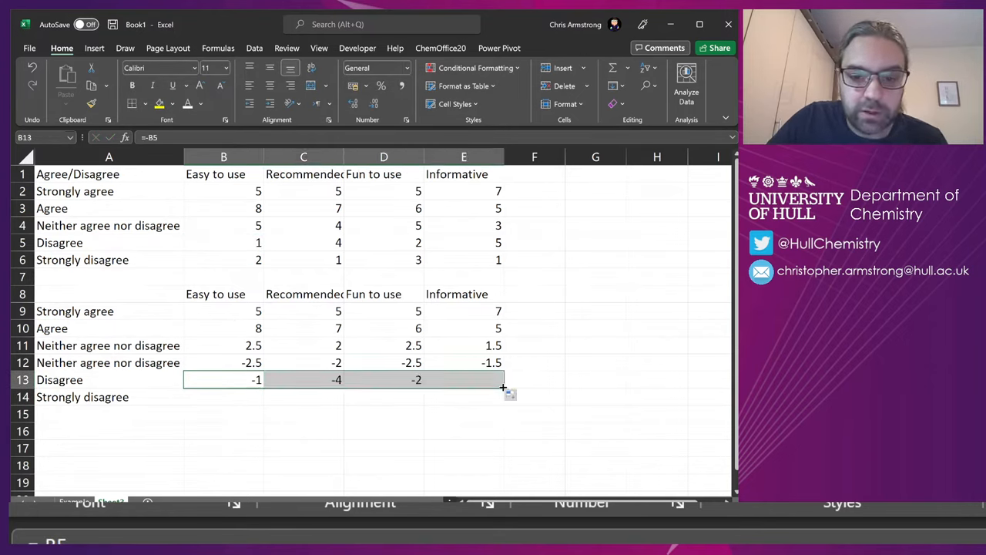
pyautogui.moveTo(501, 379); pyautogui.dragTo(501, 397)
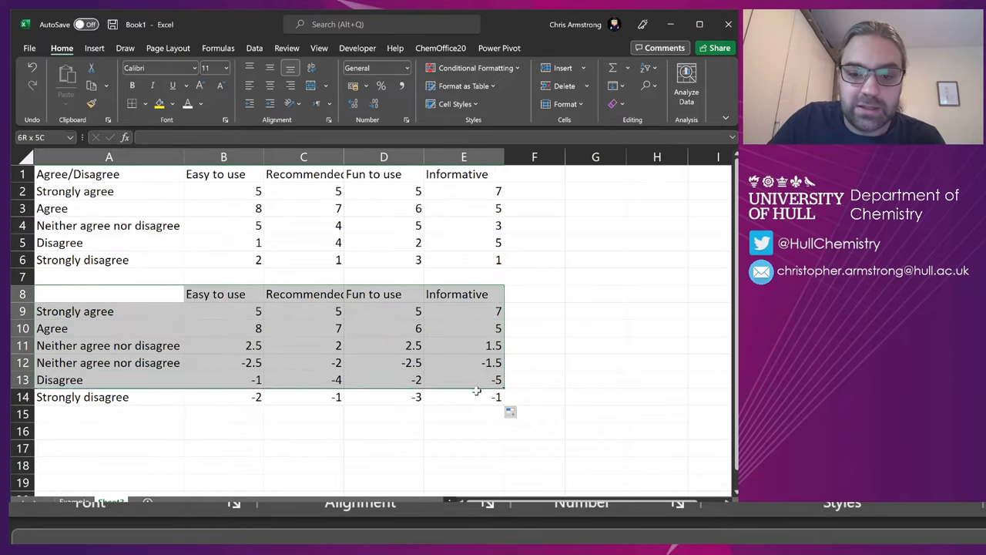
# - Insert a stacked bar chart of the lower table and switch rows/columns so each question is one bar
pyautogui.click(95, 48)
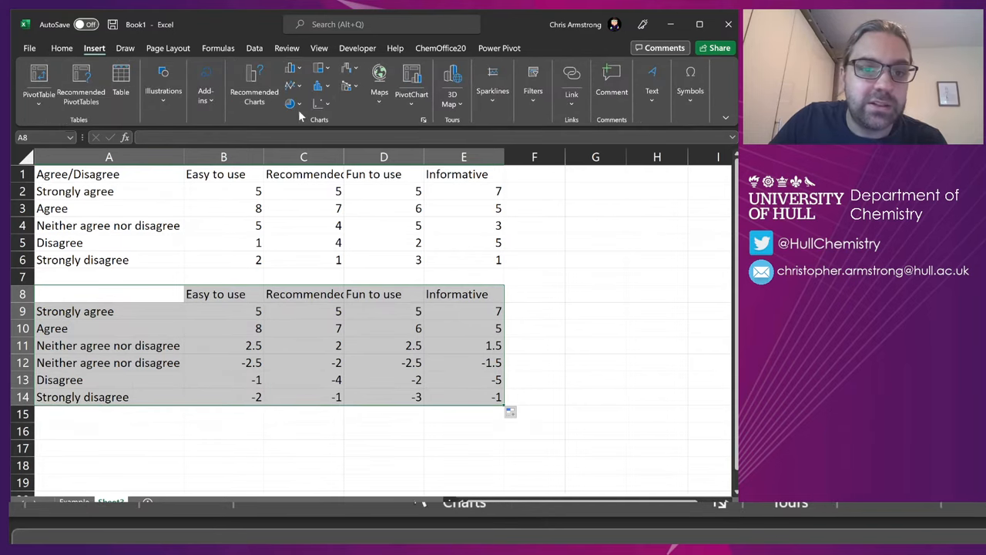
pyautogui.moveTo(318, 69)
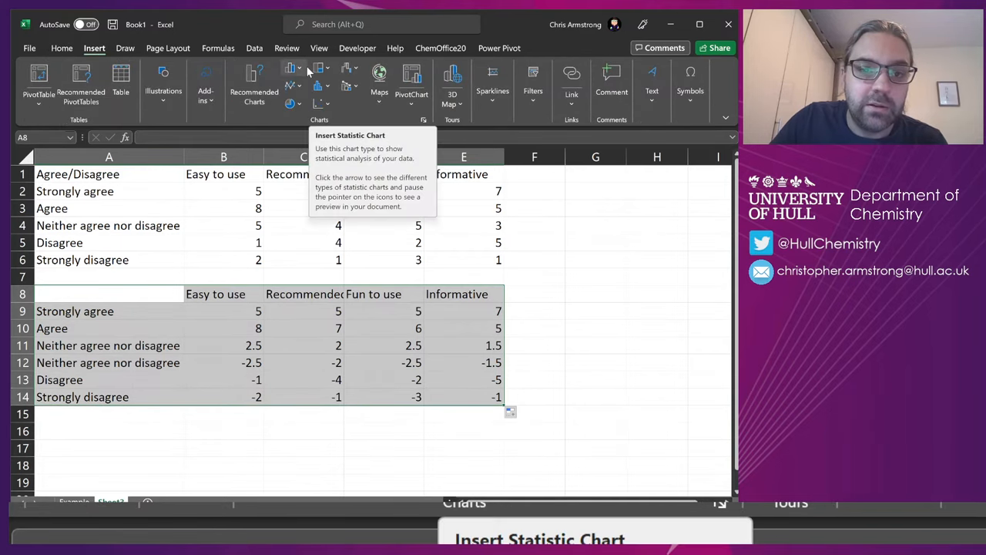
pyautogui.click(291, 68)
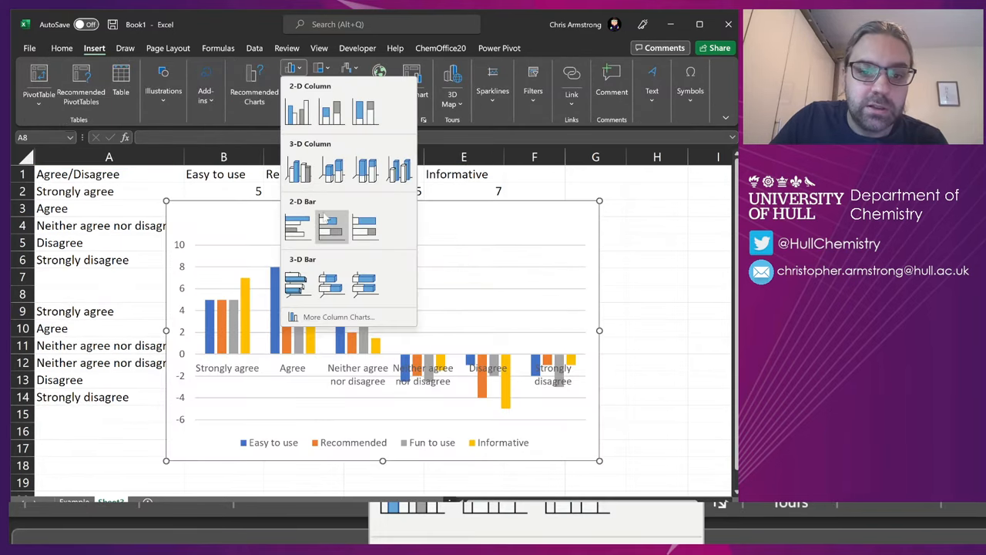
pyautogui.click(330, 226)
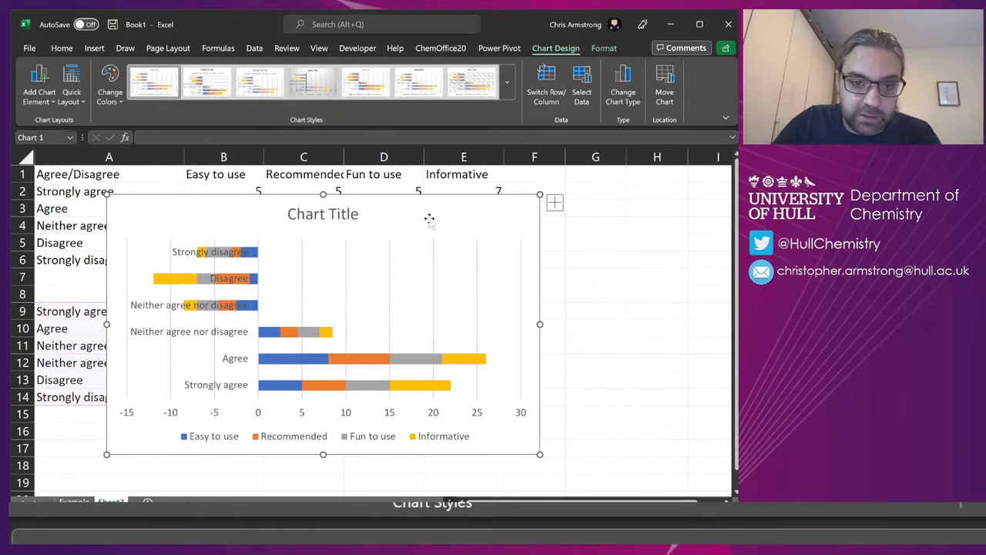
pyautogui.click(324, 212)
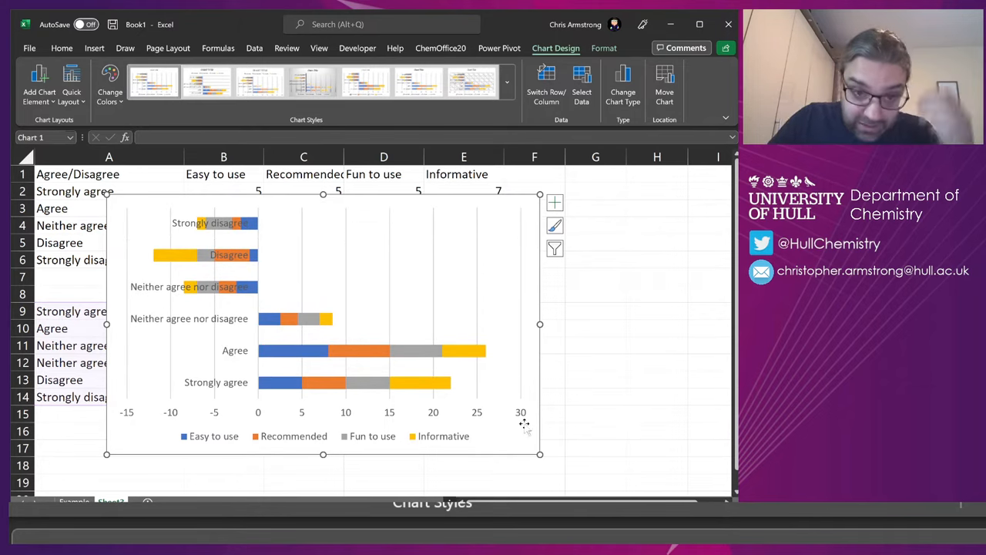
pyautogui.moveTo(373, 362)
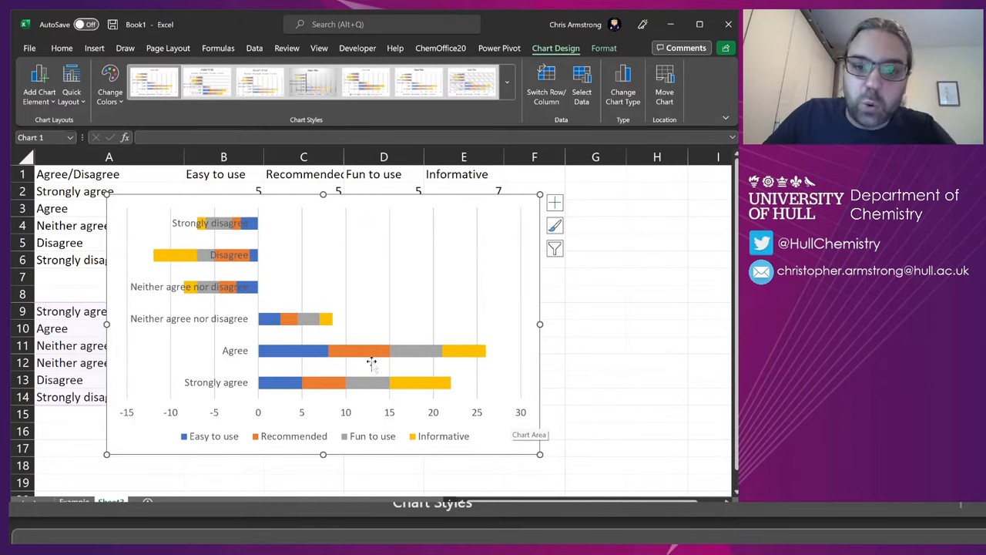
pyautogui.moveTo(545, 80)
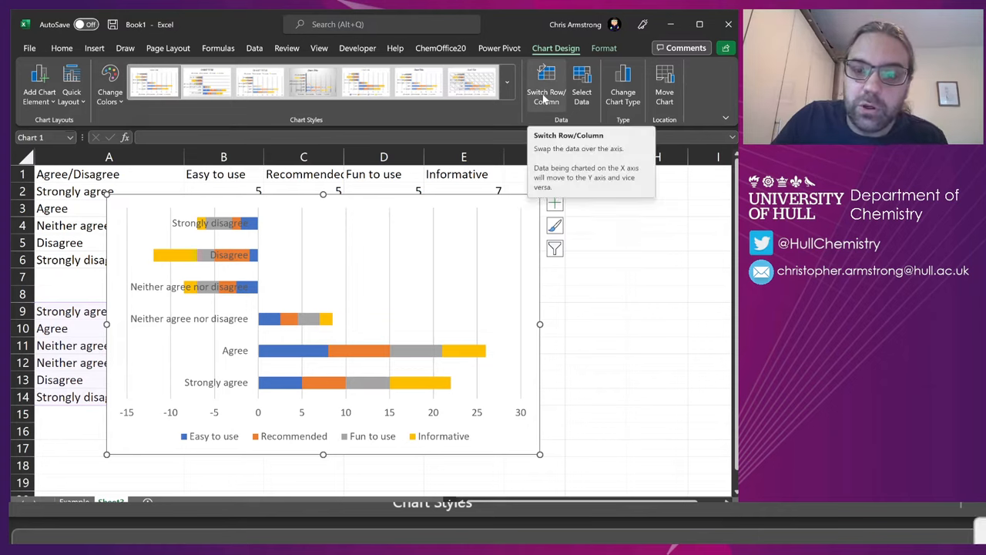
pyautogui.click(546, 83)
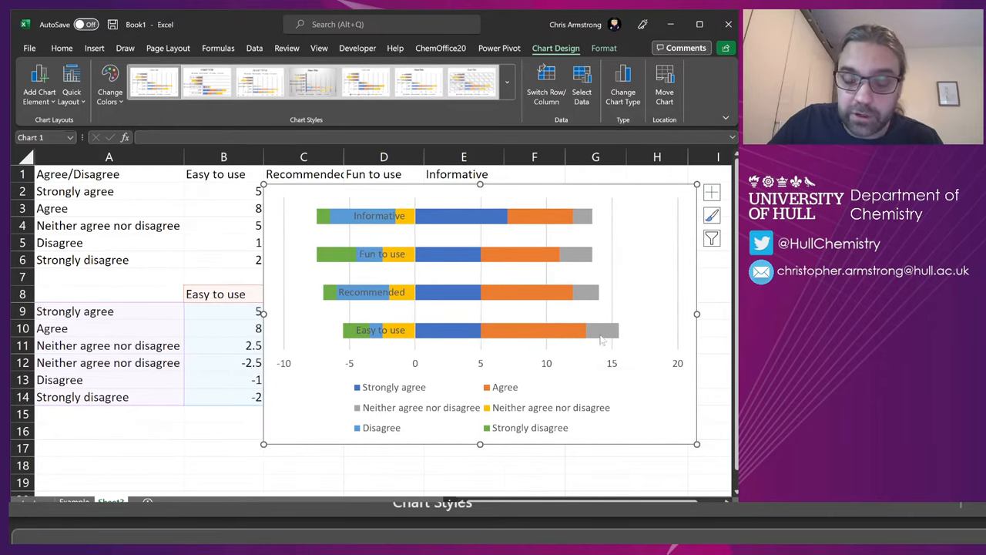
pyautogui.moveTo(601, 336)
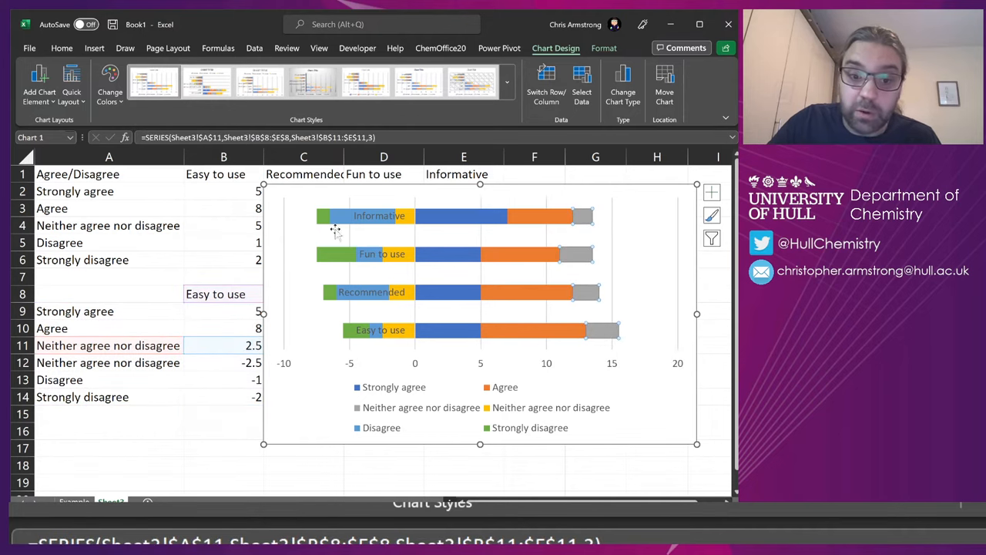
pyautogui.moveTo(123, 348)
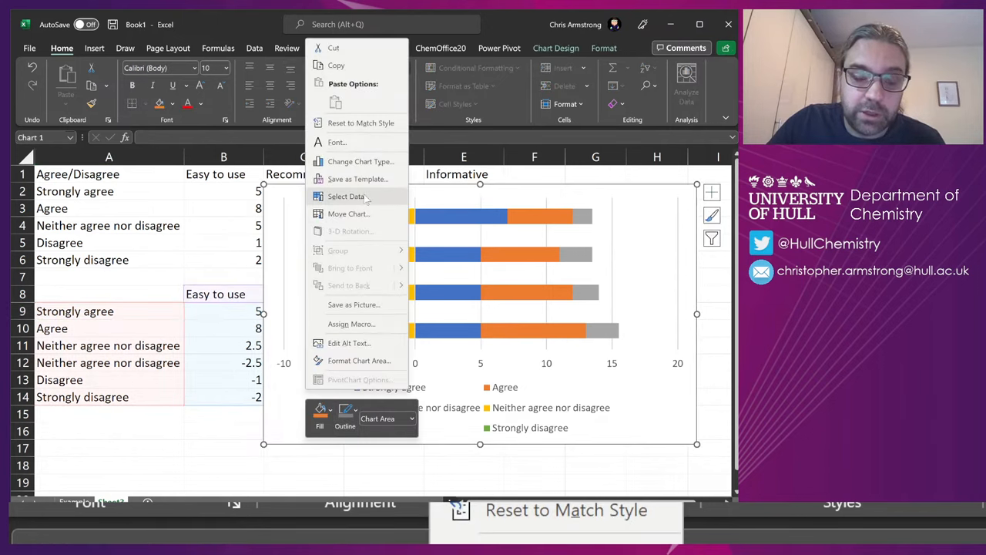
# - In Select Data, reorder the series so neutral sits at zero with Agree then Strongly agree outward
pyautogui.click(345, 196)
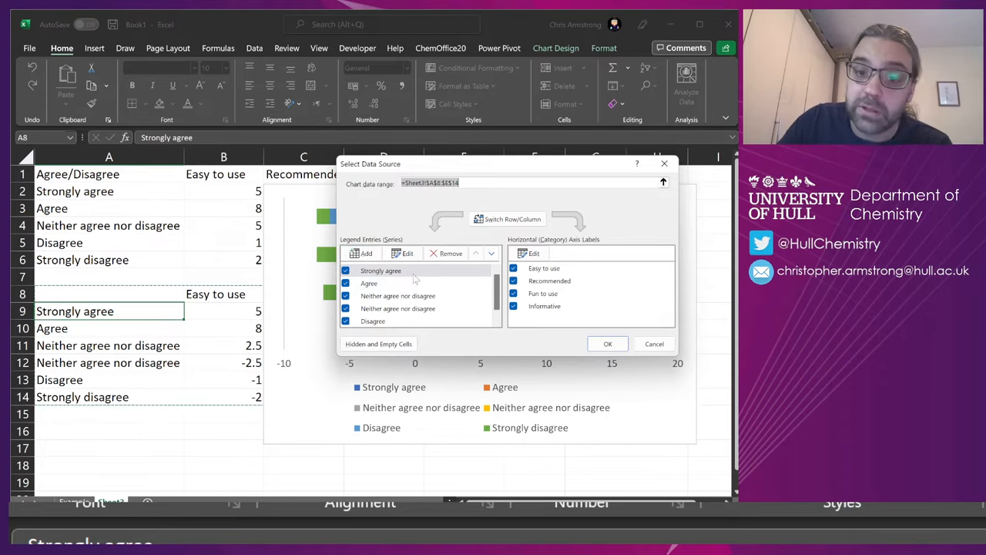
pyautogui.click(407, 253)
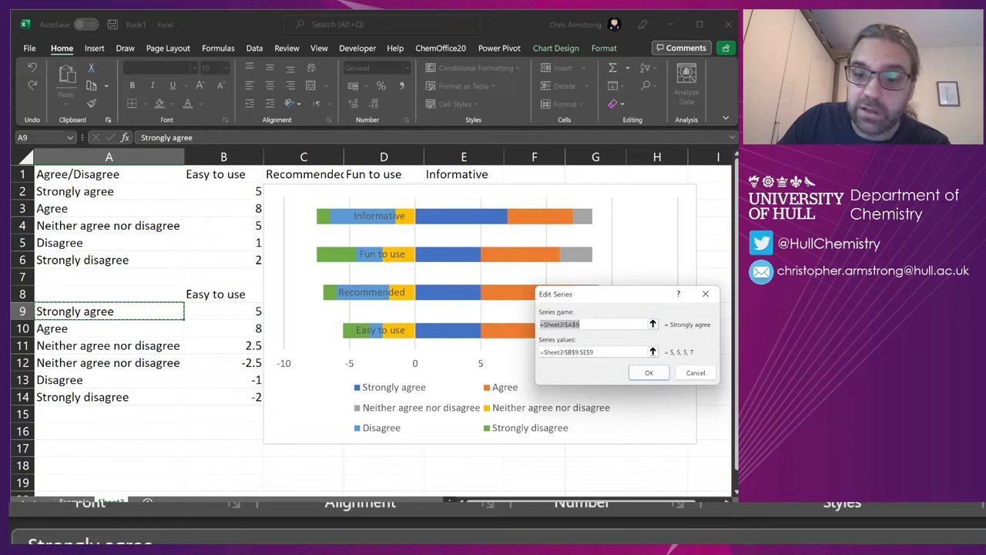
pyautogui.click(694, 371)
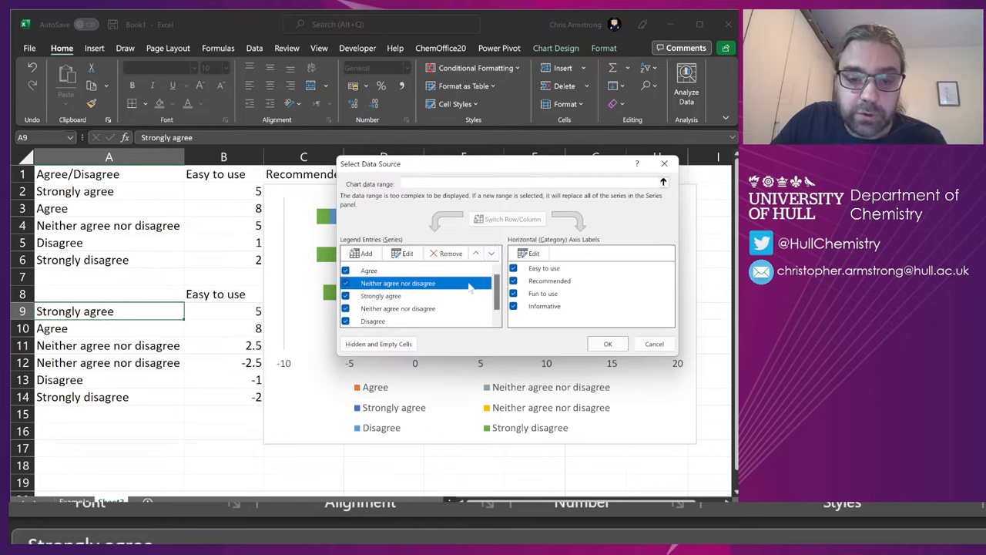
pyautogui.moveTo(474, 253)
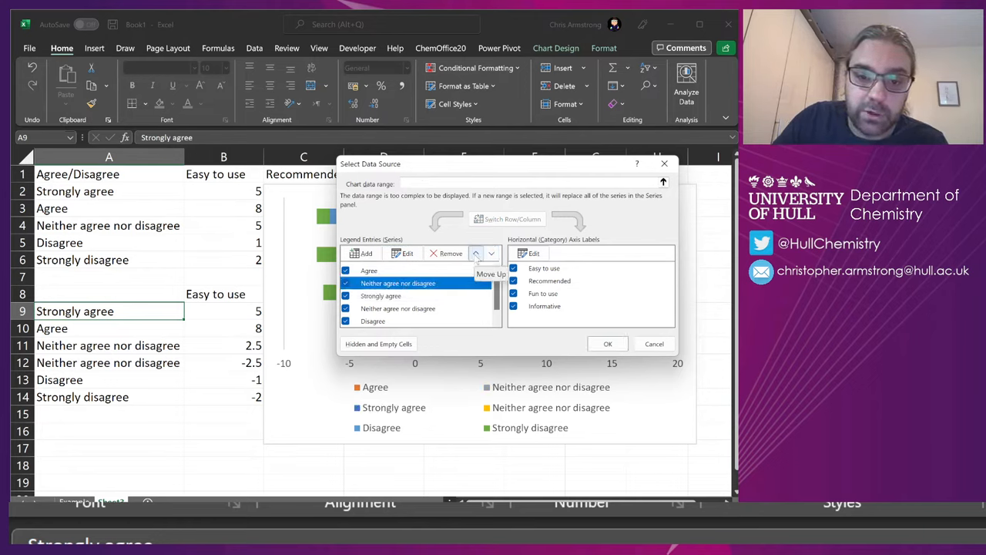
pyautogui.click(607, 344)
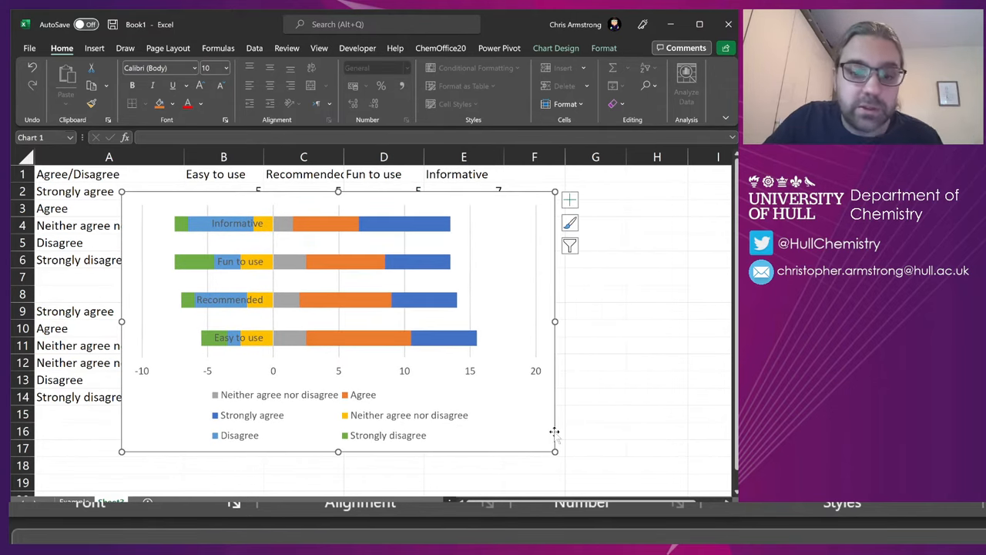
pyautogui.moveTo(404, 370)
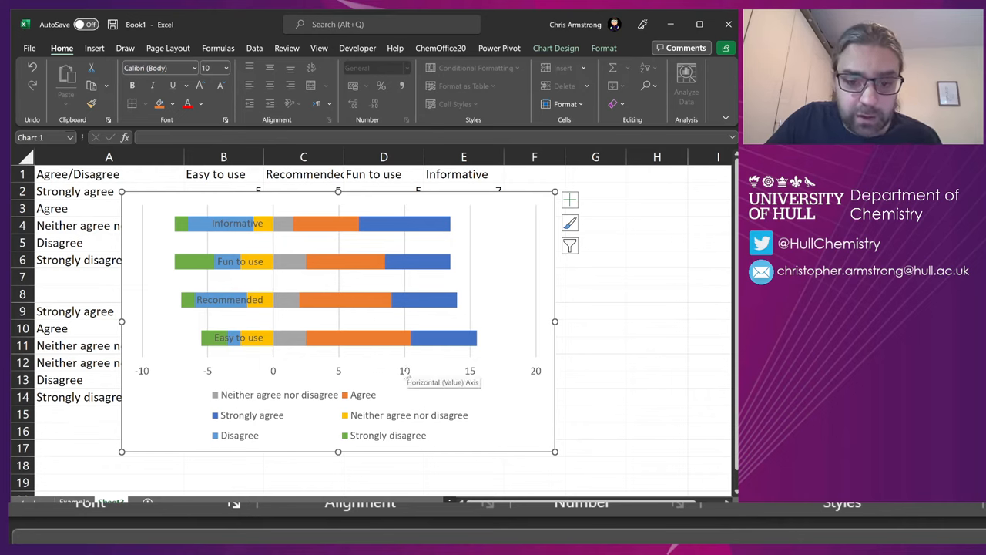
# - Set the vertical axis to cross at the maximum value so question labels sit right of the bars
pyautogui.doubleClick(337, 370)
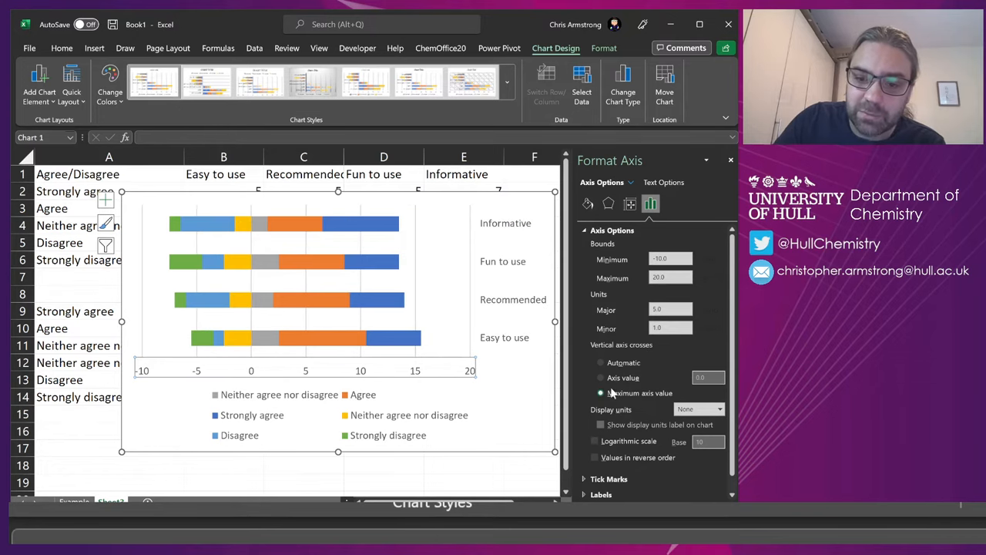
pyautogui.click(601, 377)
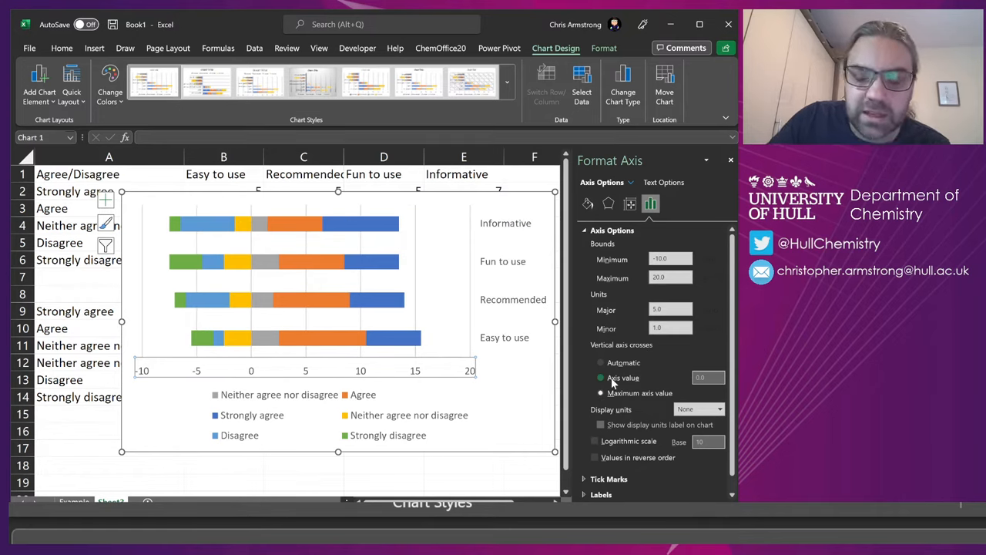
pyautogui.click(601, 393)
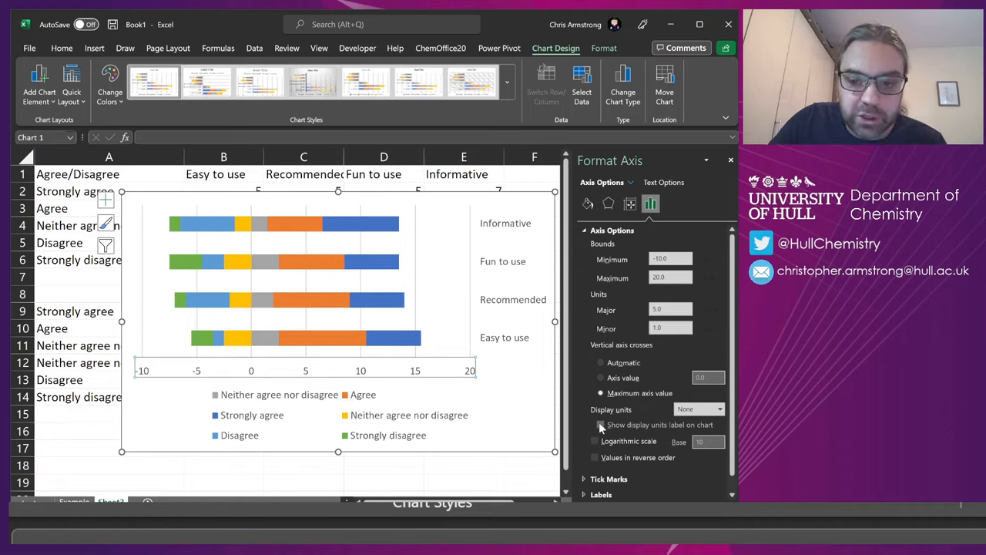
pyautogui.moveTo(462, 270)
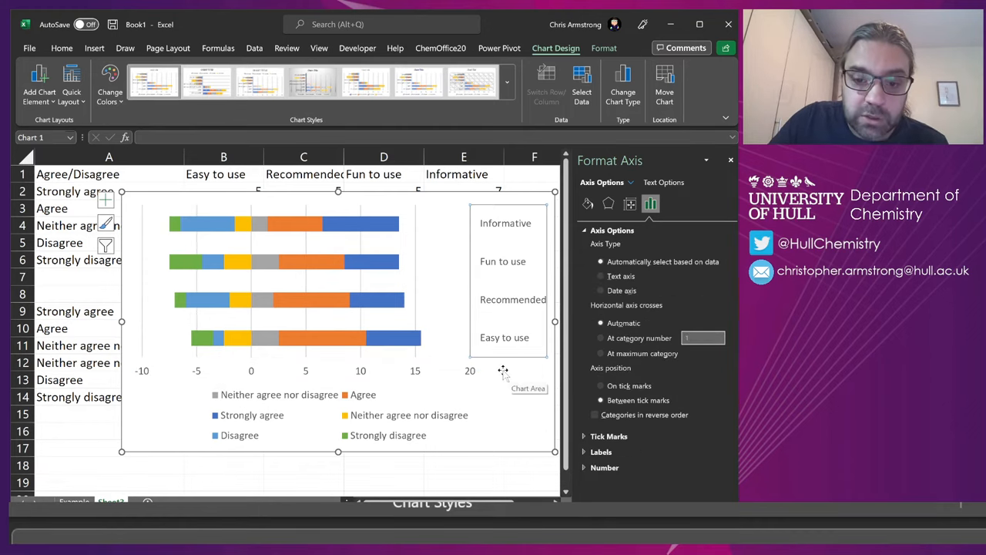
pyautogui.moveTo(463, 362)
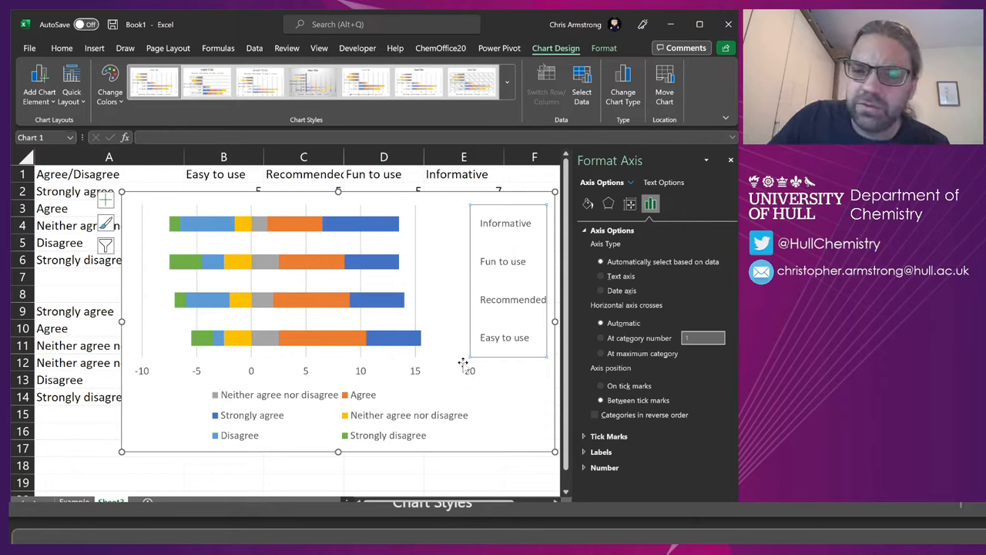
pyautogui.moveTo(462, 342)
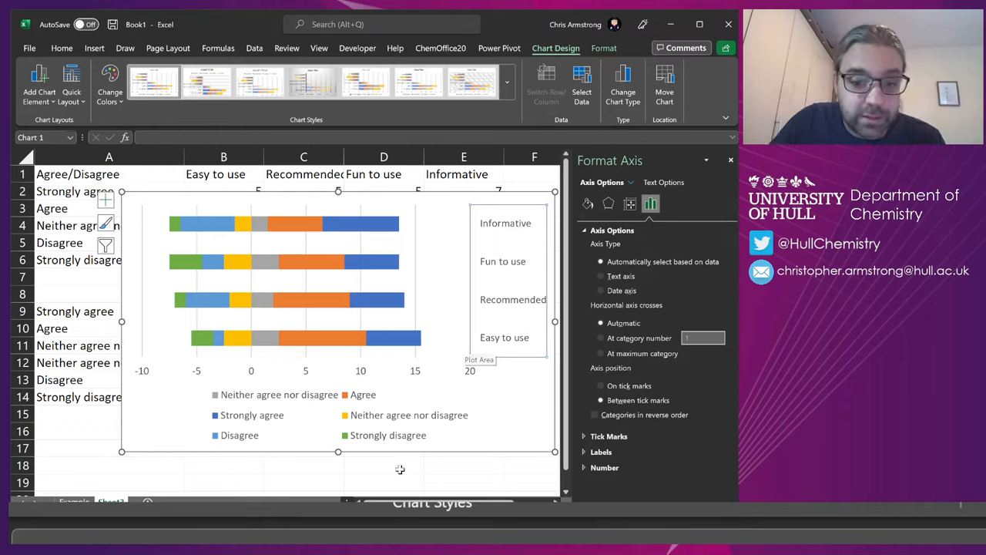
pyautogui.moveTo(383, 234)
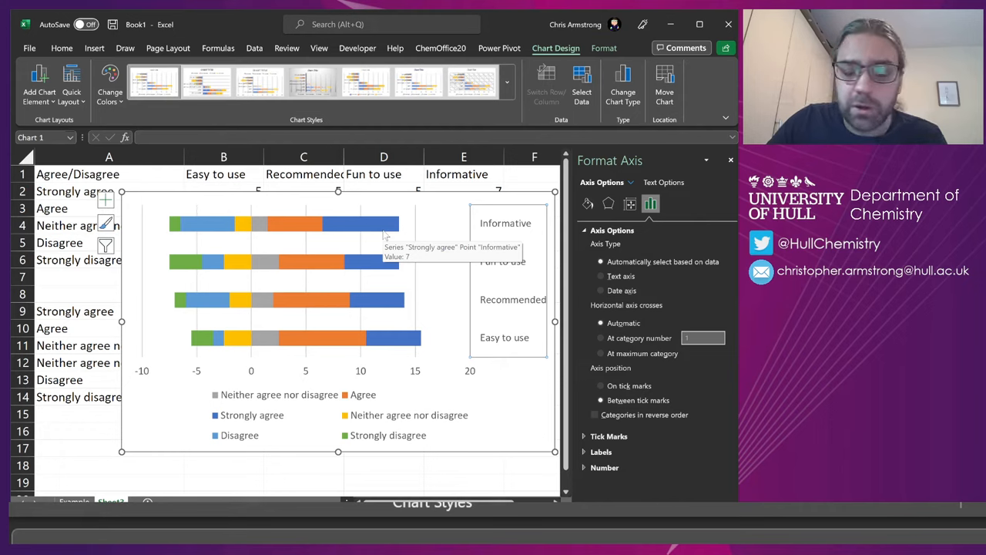
pyautogui.moveTo(361, 228)
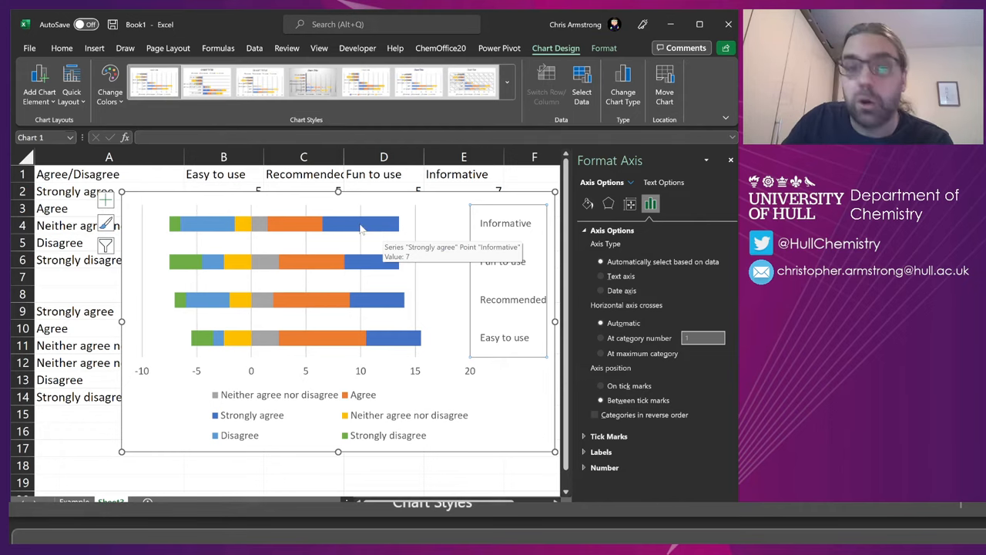
# - Fill agreement series with dark/light green, both neutral halves grey, and disagreement series with oranges
pyautogui.click(362, 225)
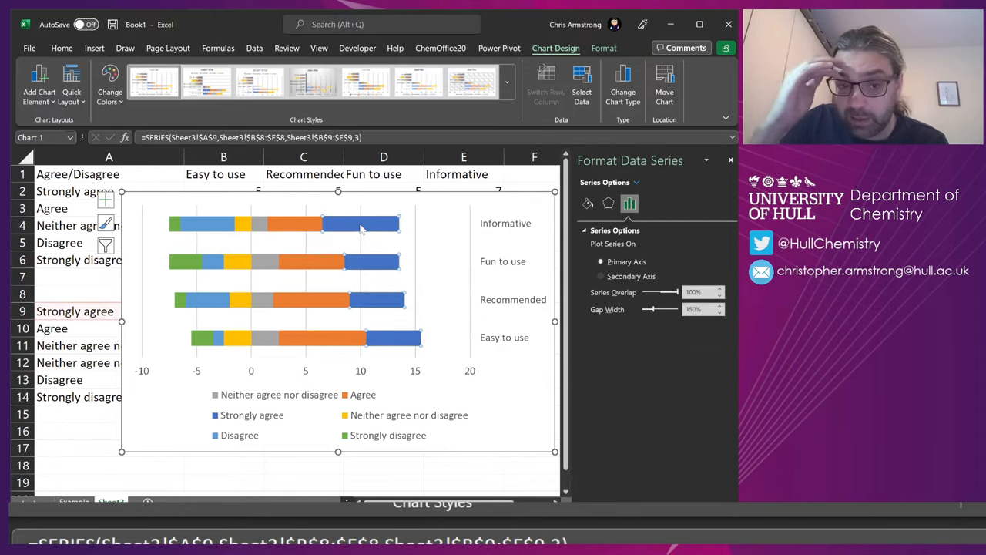
pyautogui.click(604, 48)
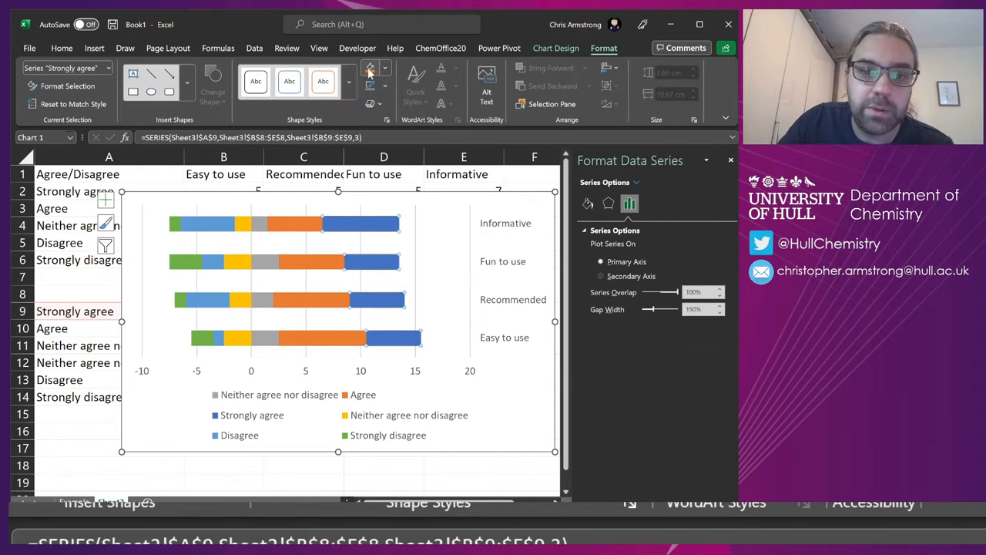
pyautogui.click(370, 67)
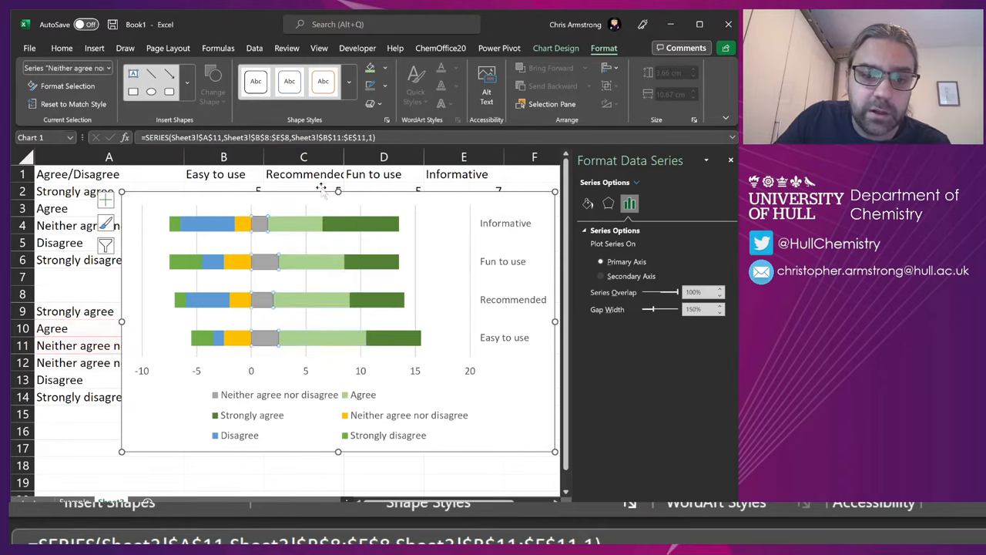
pyautogui.click(370, 68)
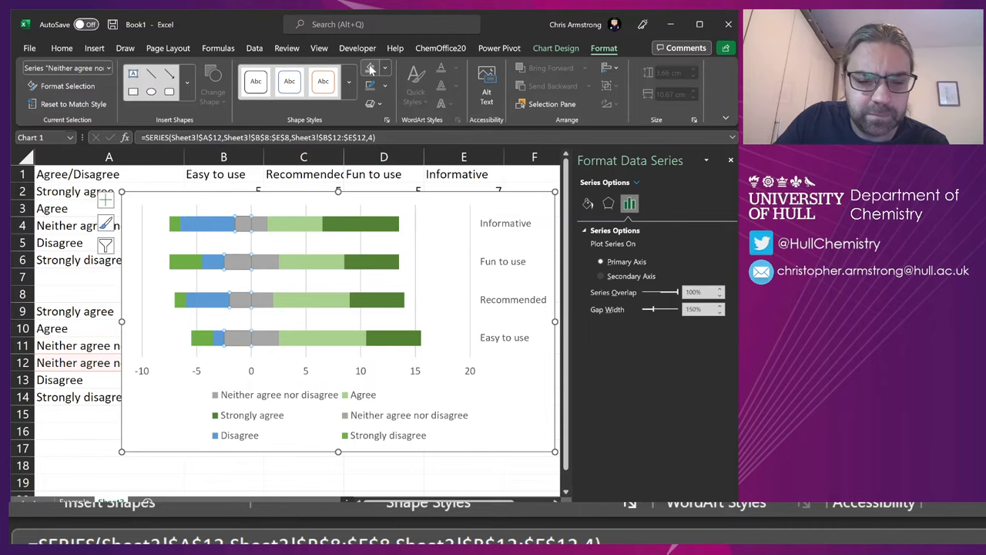
pyautogui.click(370, 68)
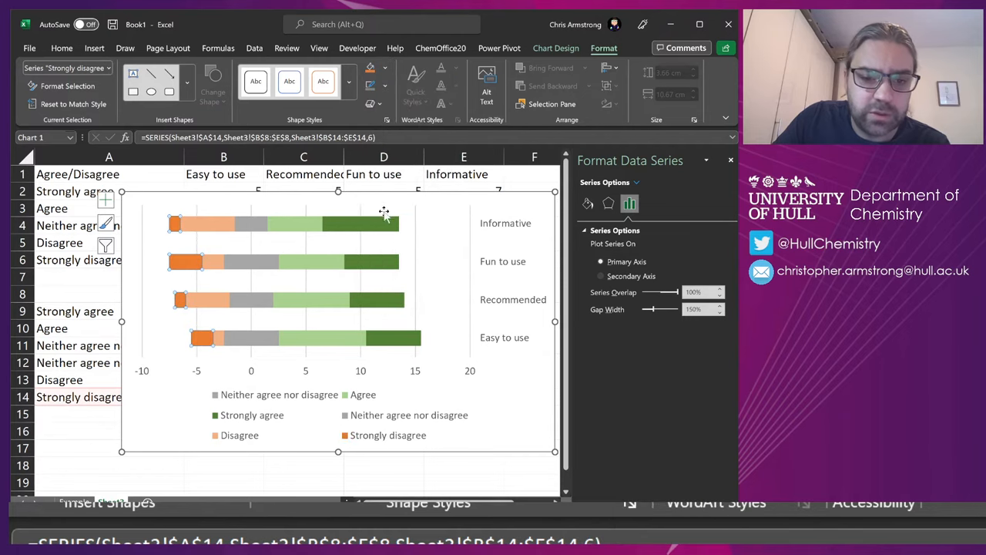
pyautogui.click(444, 247)
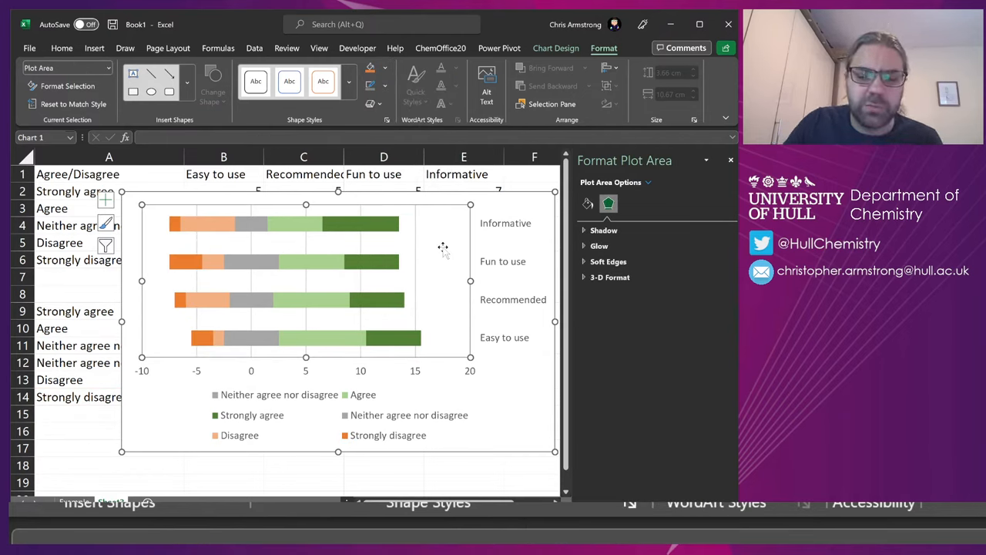
pyautogui.moveTo(546, 425)
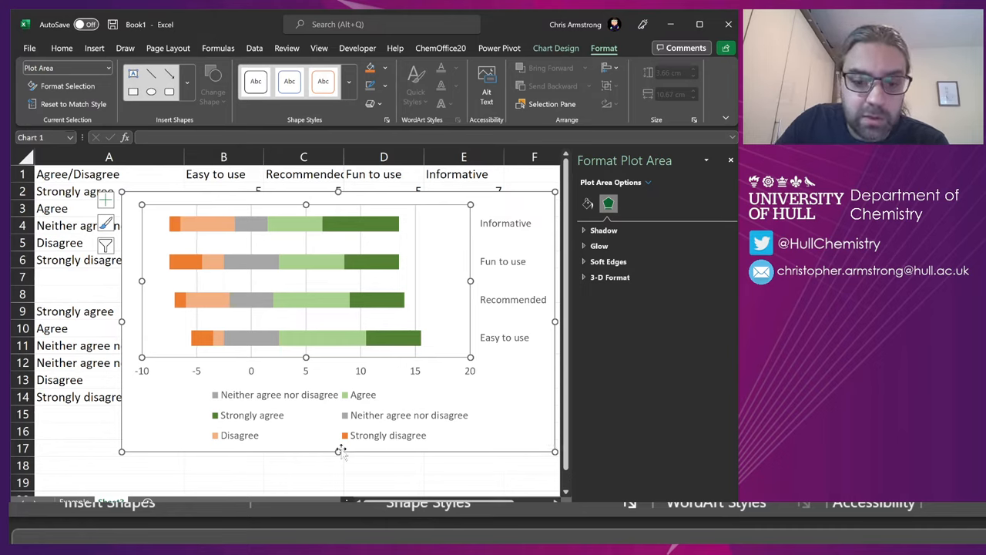
pyautogui.moveTo(342, 450)
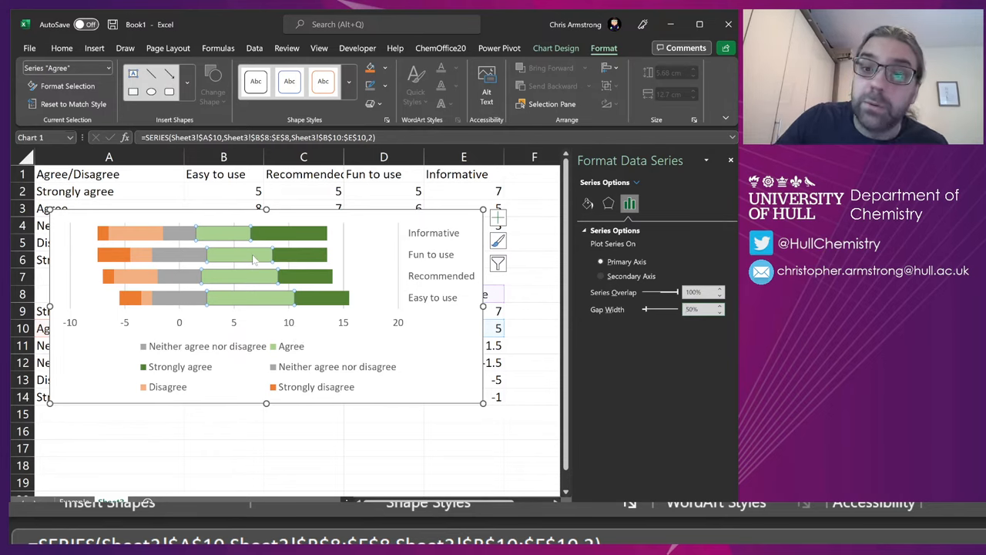
pyautogui.moveTo(254, 259)
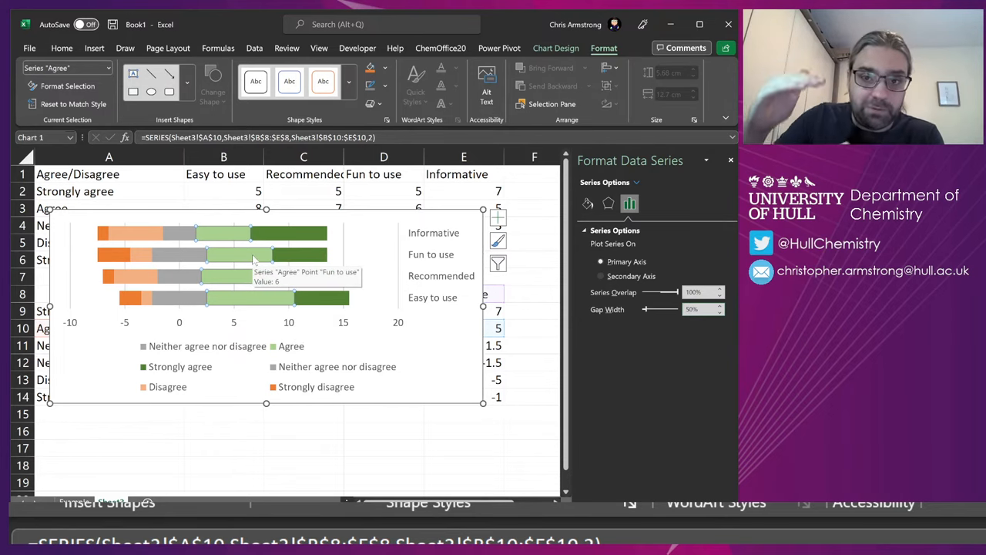
pyautogui.moveTo(459, 383)
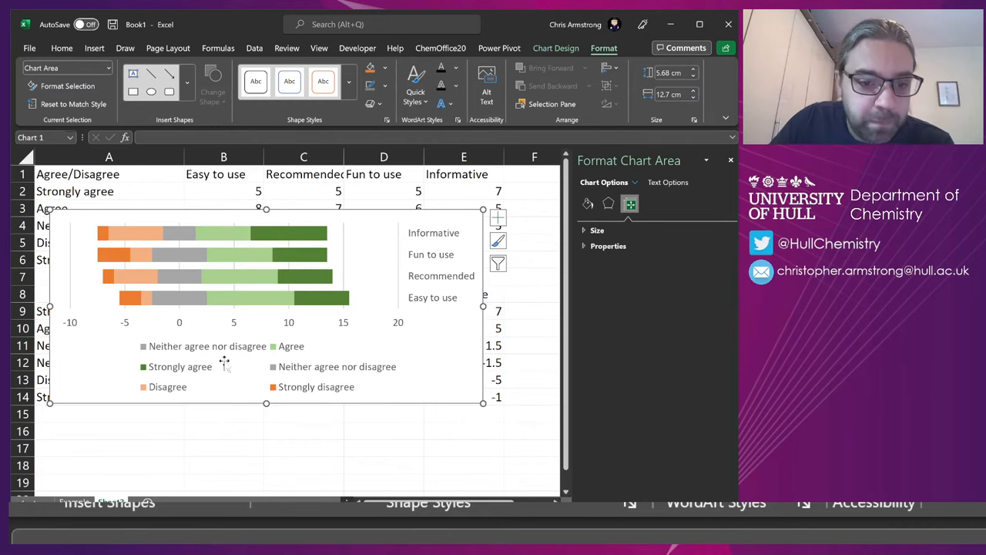
pyautogui.moveTo(192, 314)
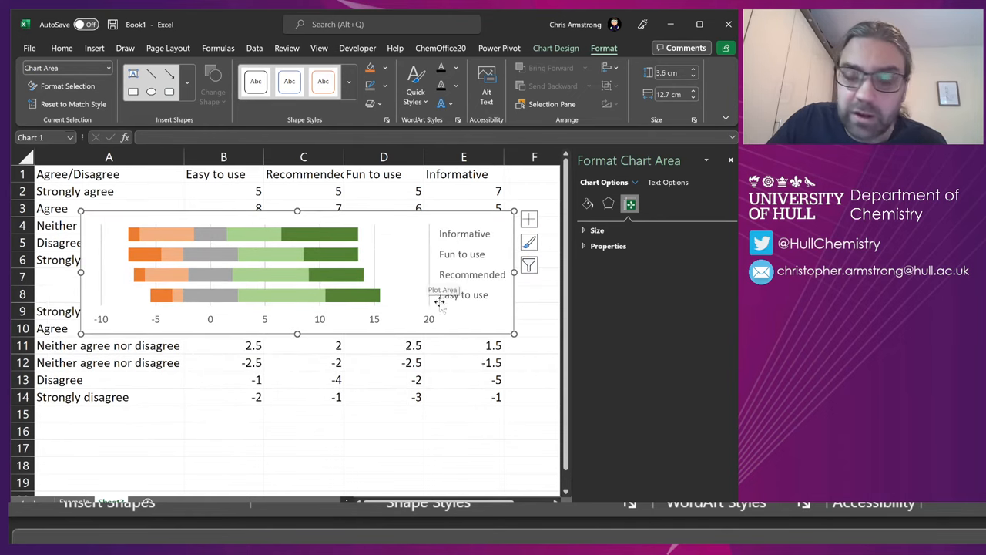
pyautogui.moveTo(239, 225)
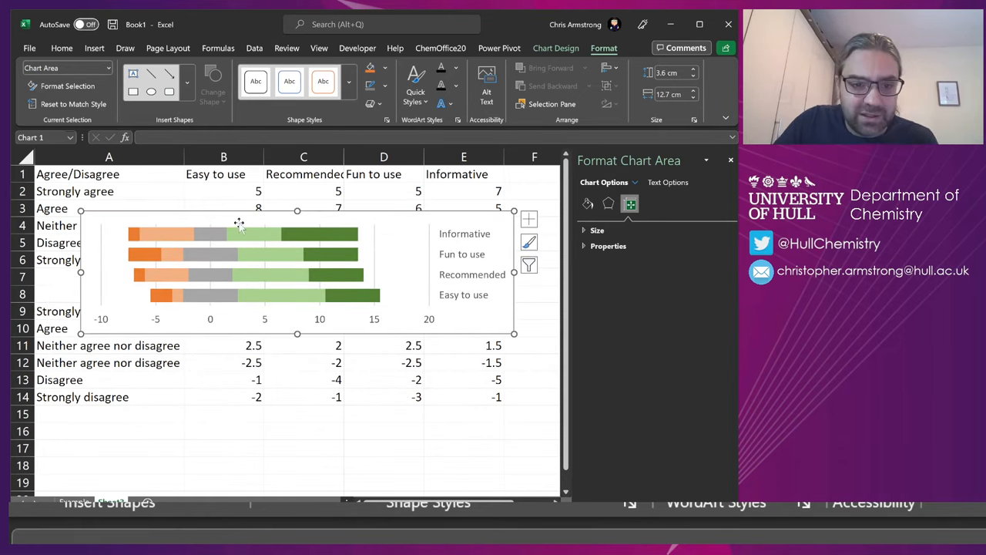
pyautogui.moveTo(395, 299)
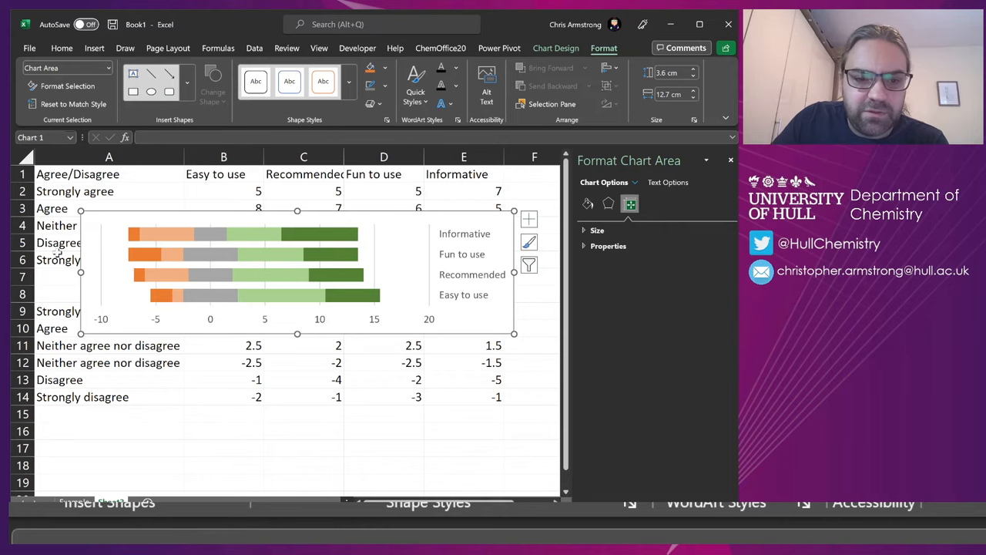
pyautogui.moveTo(120, 265)
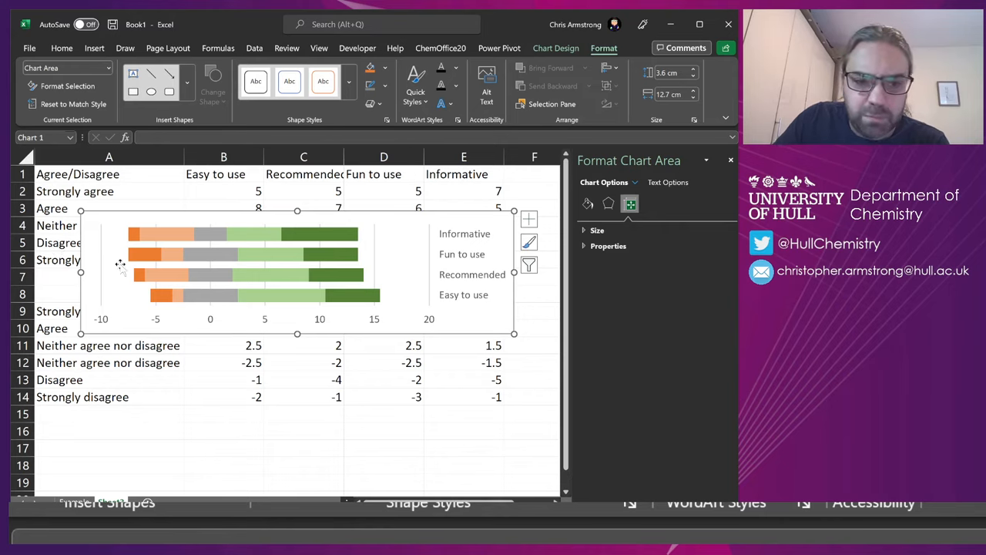
pyautogui.moveTo(157, 249)
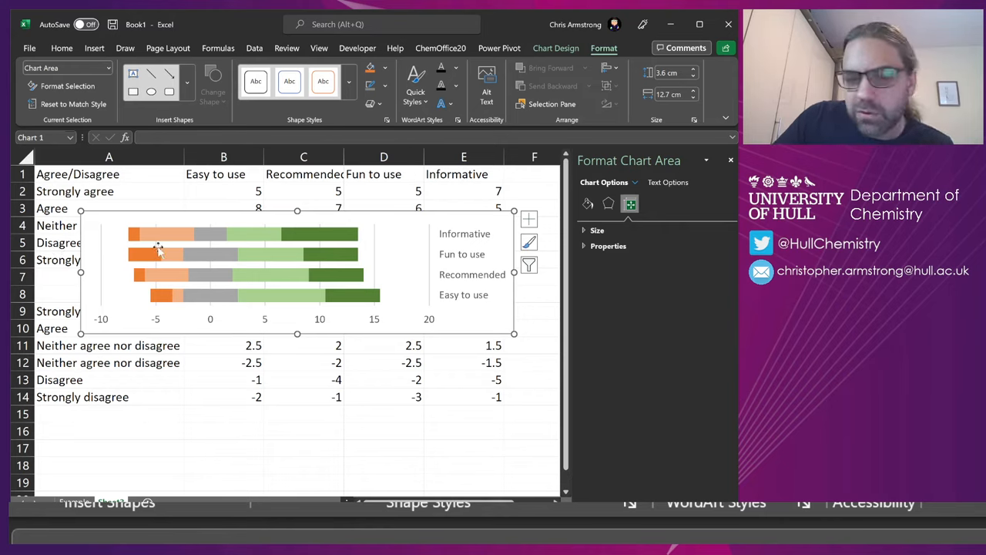
pyautogui.moveTo(244, 254)
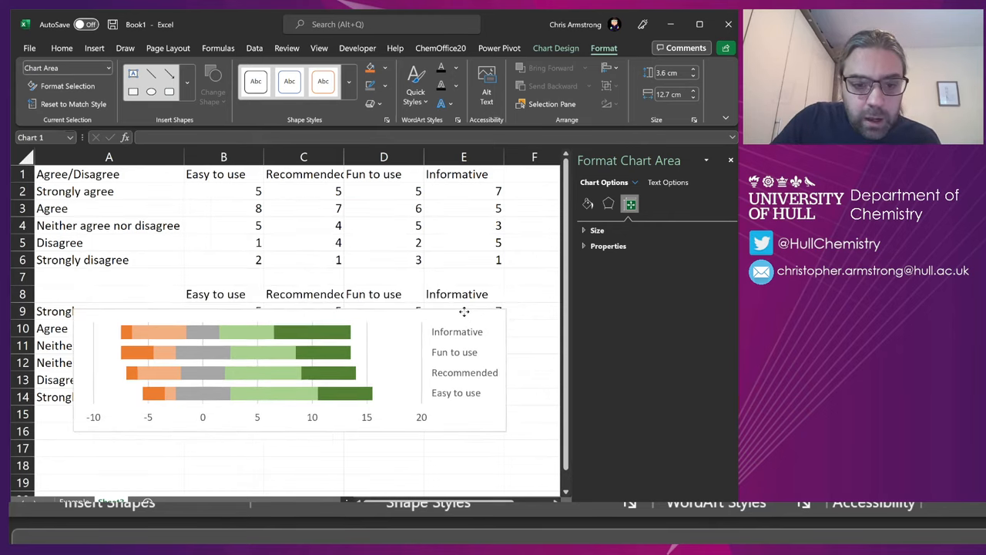
# - Drag the shortened chart down below row 15 under both tables
pyautogui.click(464, 312)
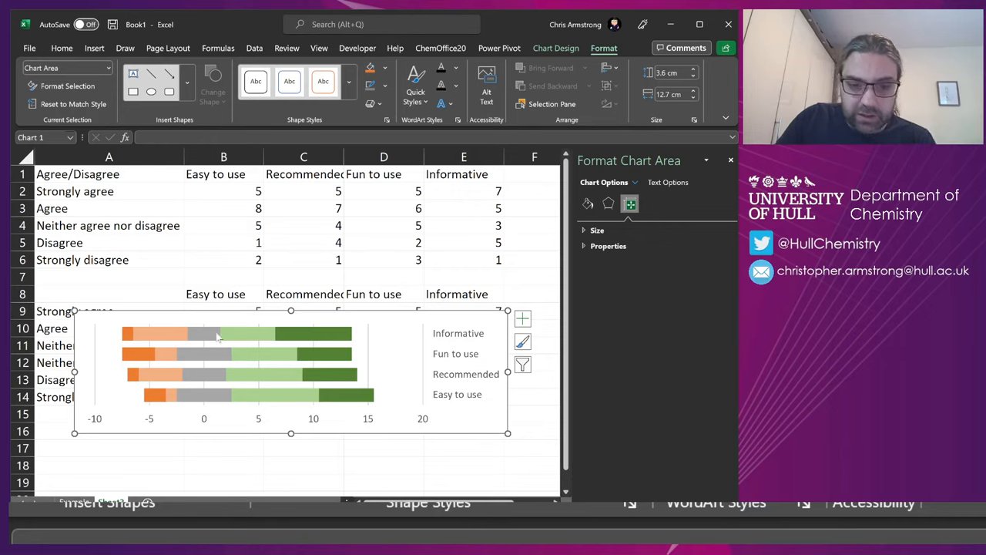
pyautogui.moveTo(290, 395)
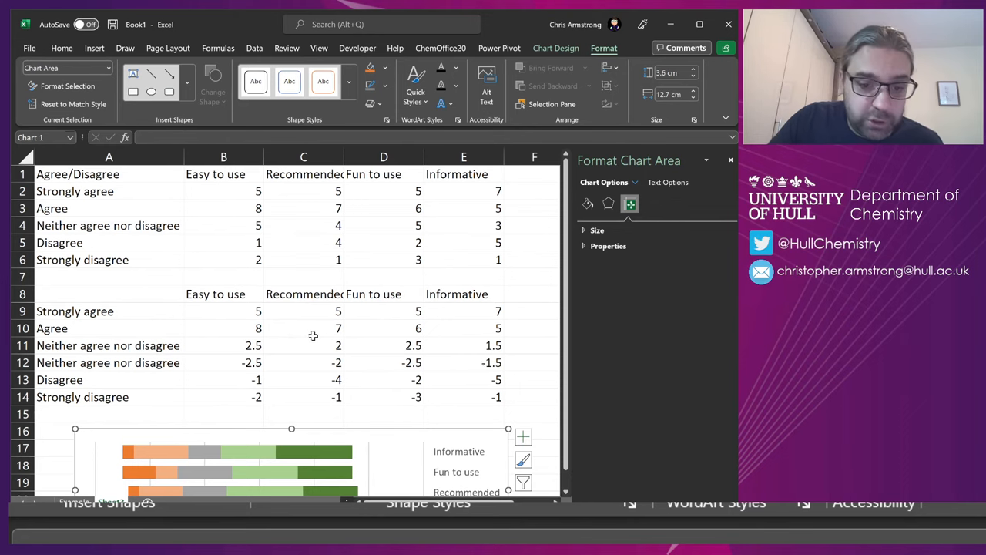
# - Add =SUM(B9:B14) totals across row 15 and move Informative before Fun to use
pyautogui.click(224, 413)
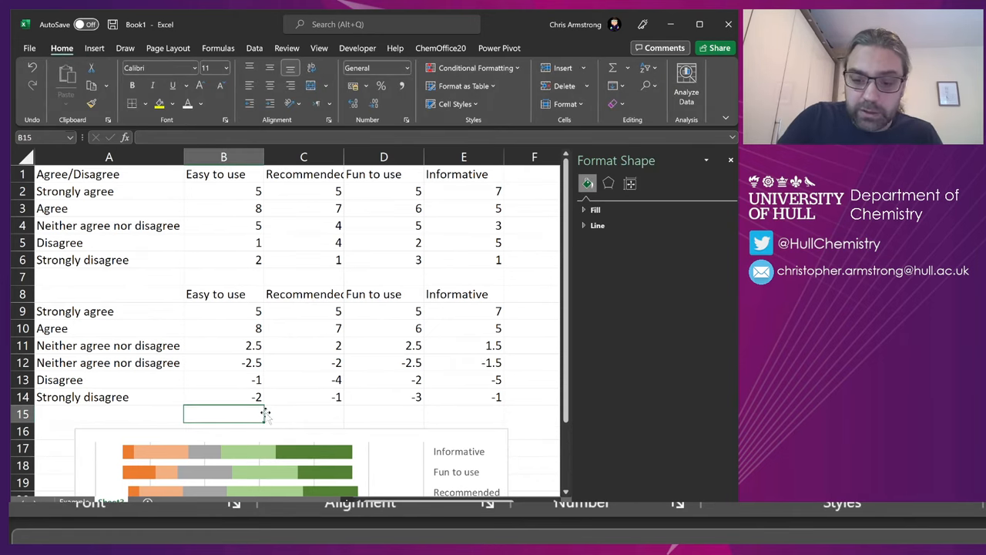
pyautogui.write('=SUM(B9:B14')
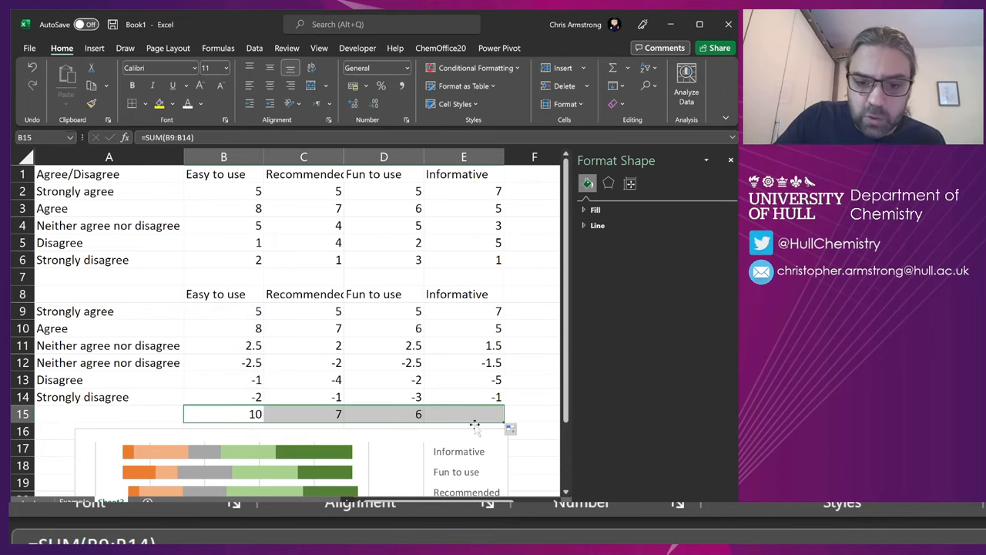
pyautogui.click(463, 413)
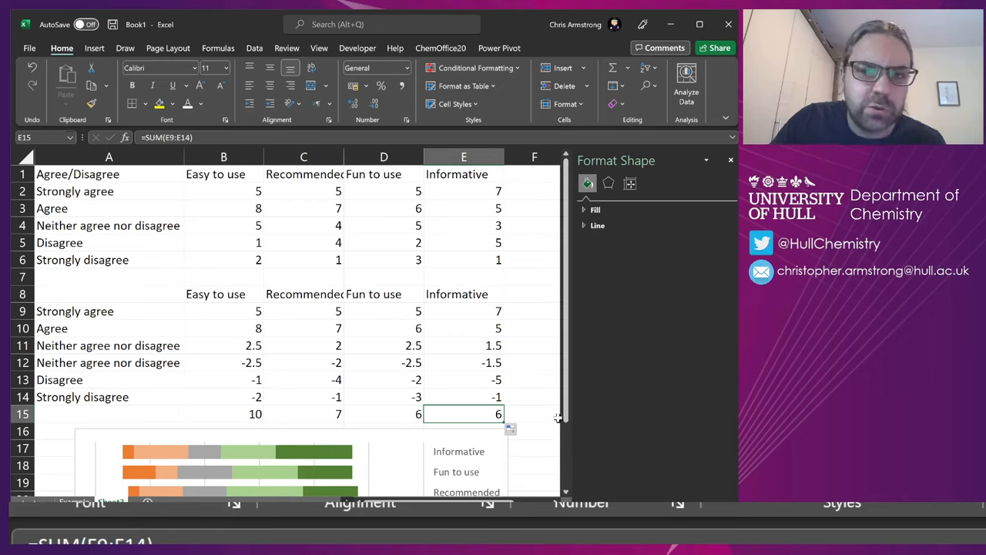
pyautogui.click(462, 157)
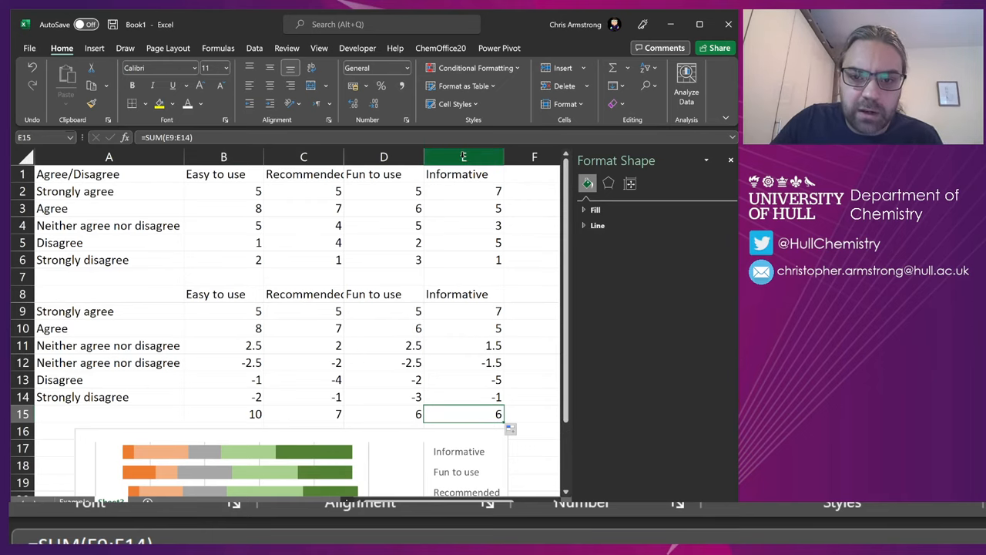
pyautogui.click(463, 157)
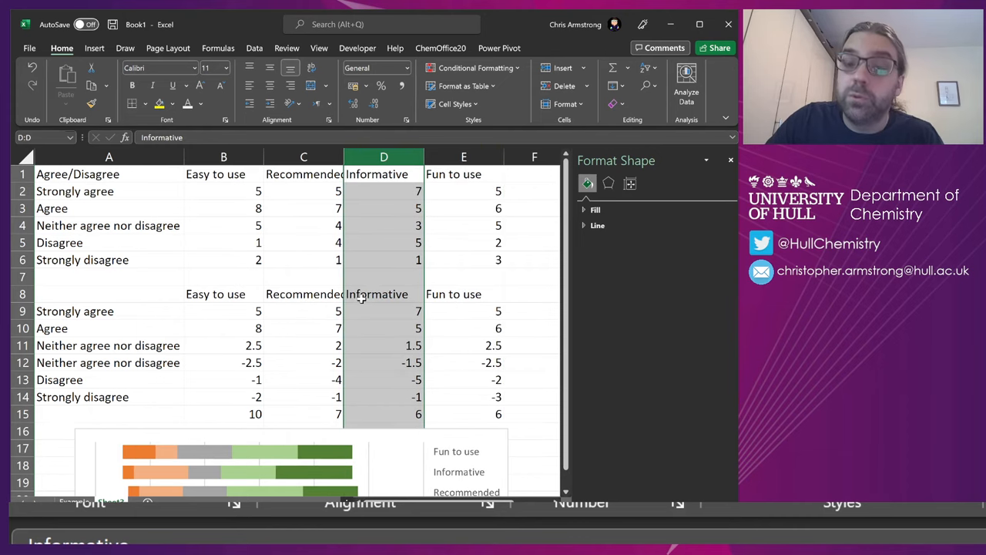
pyautogui.moveTo(429, 296)
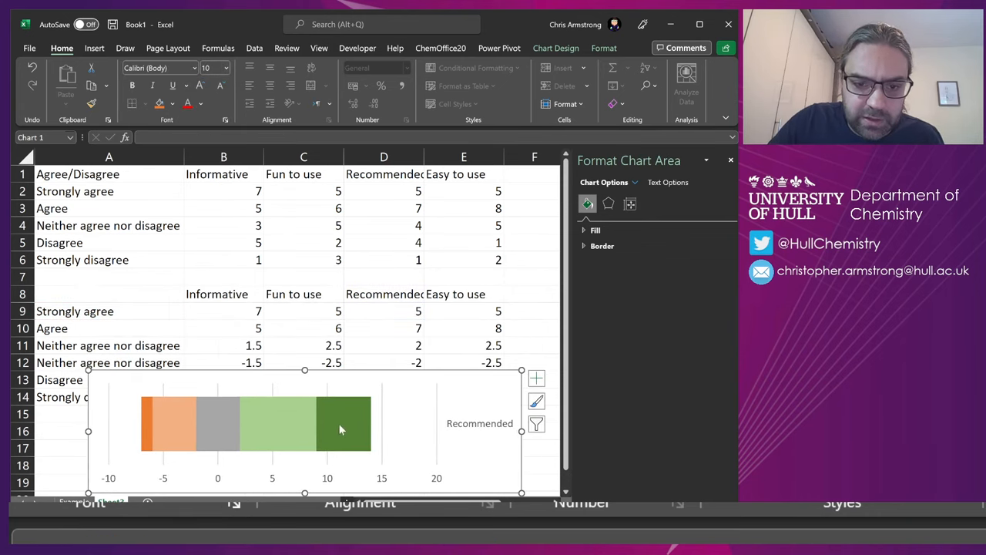
# - Correct the broken bar series' SERIES ranges so every item plots again
pyautogui.click(347, 422)
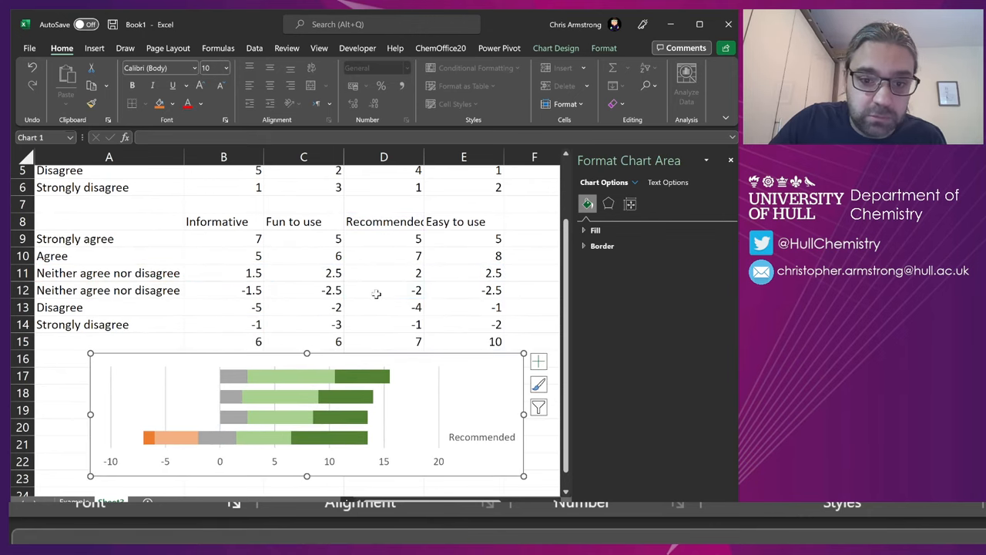
pyautogui.click(208, 438)
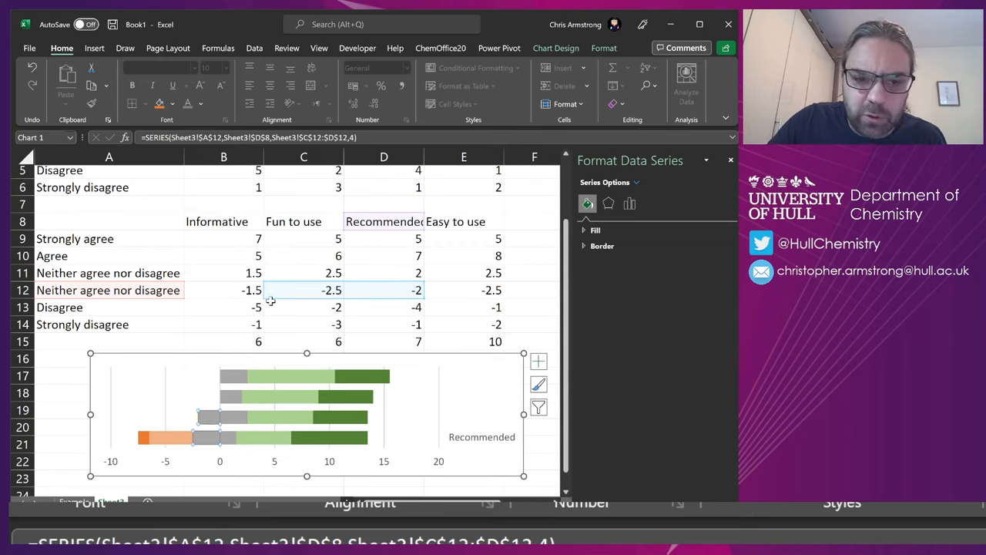
pyautogui.click(223, 290)
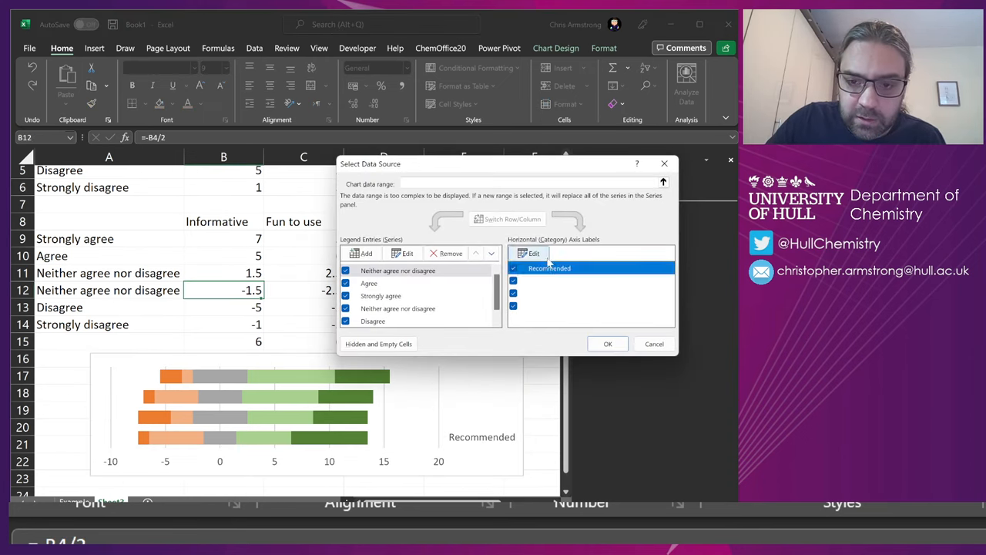
# - Label the bars with the item names from B8:E8 and move the chart under row 6
pyautogui.click(534, 253)
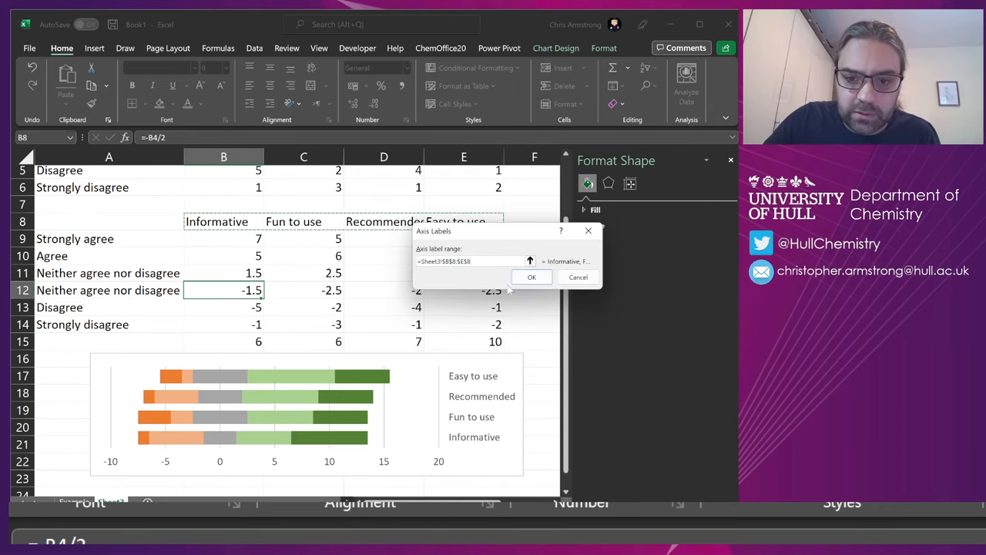
pyautogui.click(532, 277)
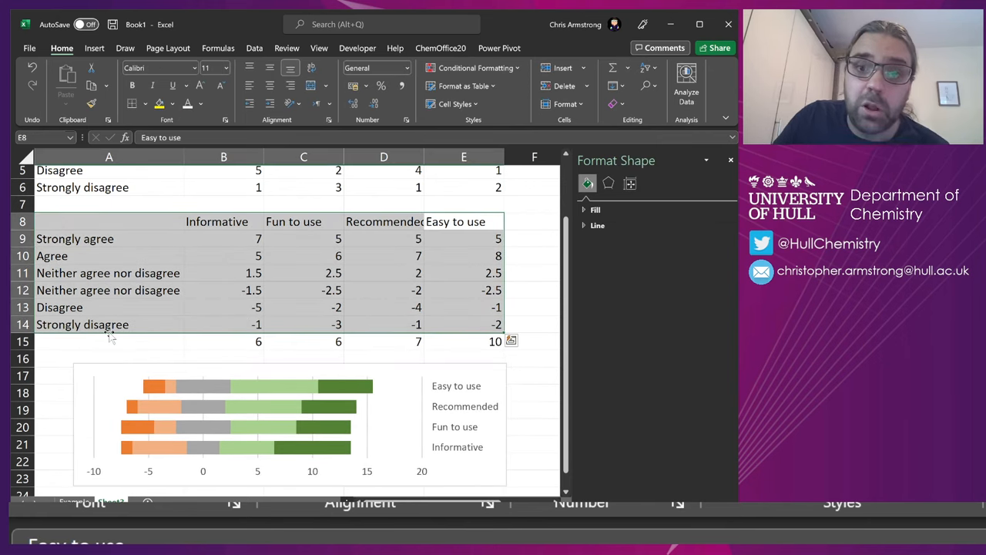
pyautogui.click(108, 222)
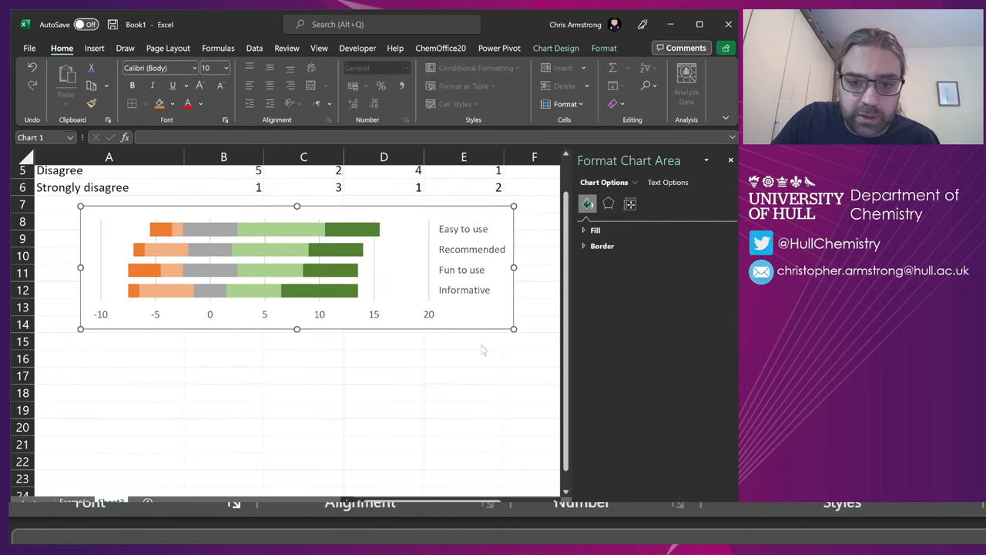
# - Untick Gridlines on the View tab so the table and chart sit on a plain white sheet
pyautogui.click(605, 47)
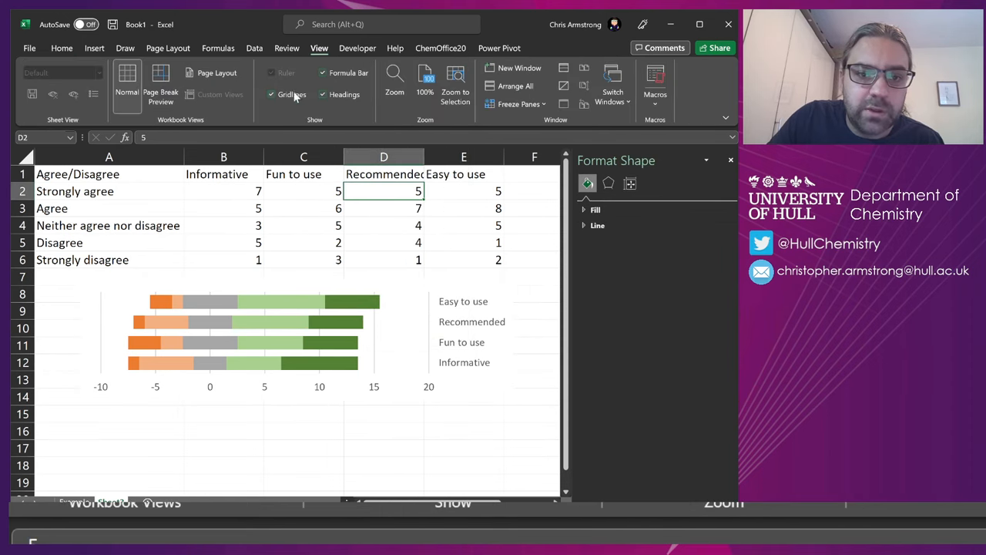
pyautogui.click(271, 94)
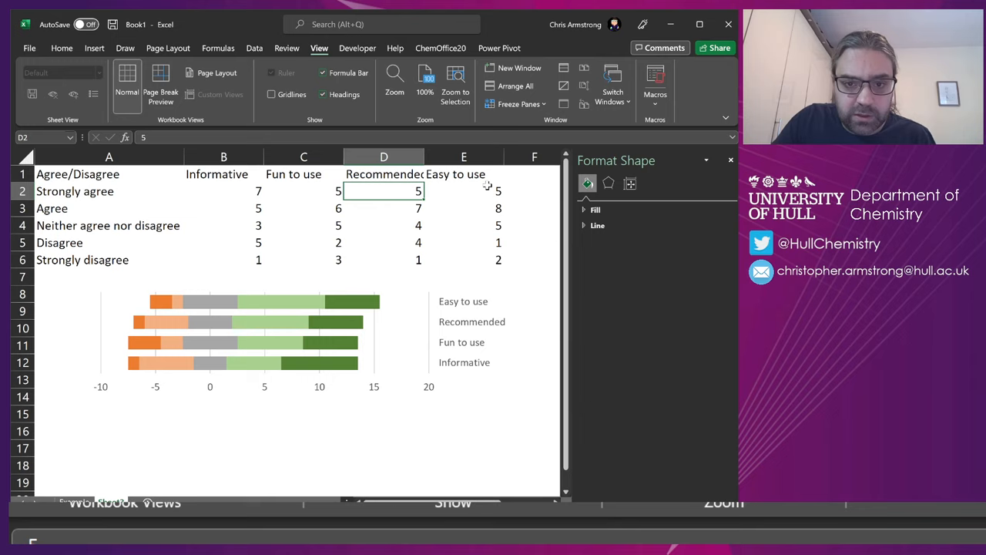
pyautogui.click(463, 191)
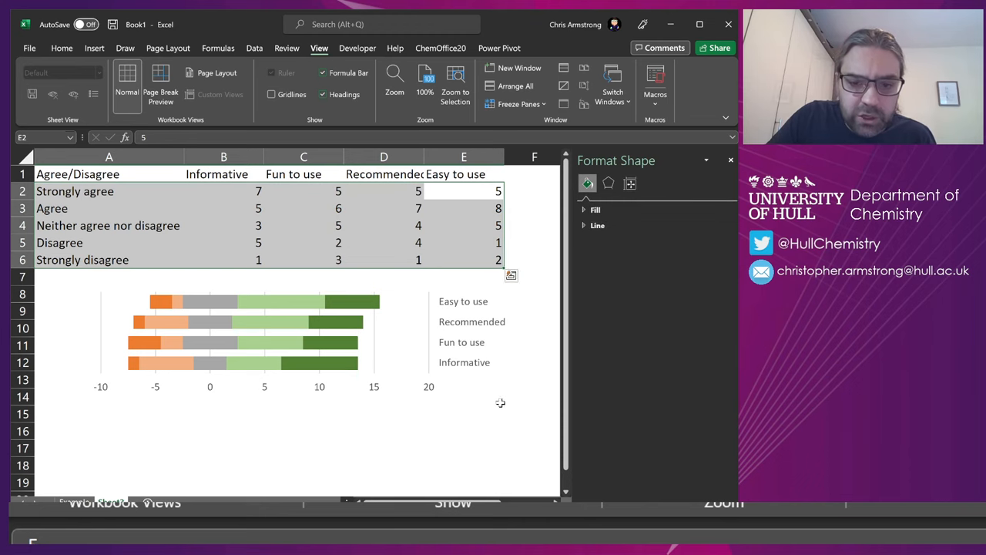
pyautogui.click(232, 331)
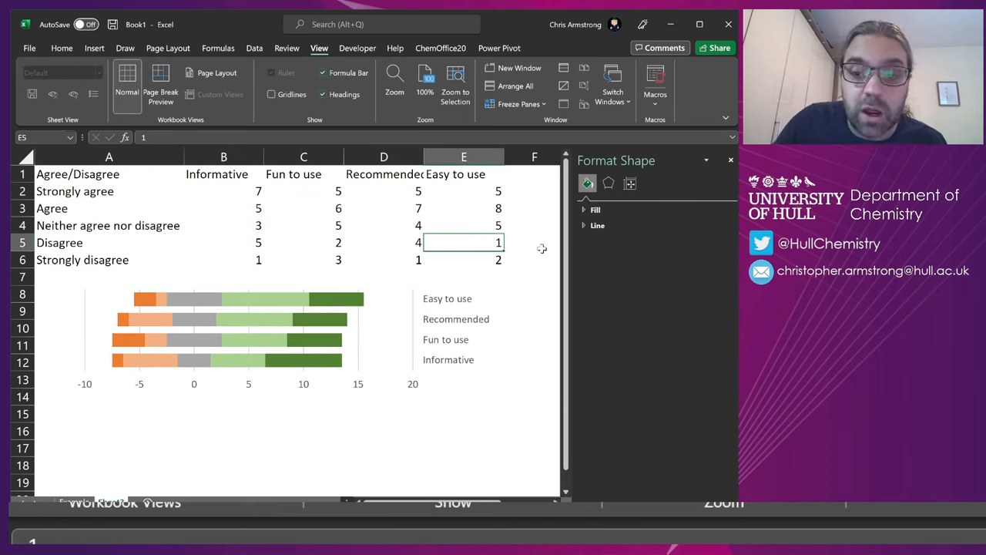
pyautogui.click(531, 242)
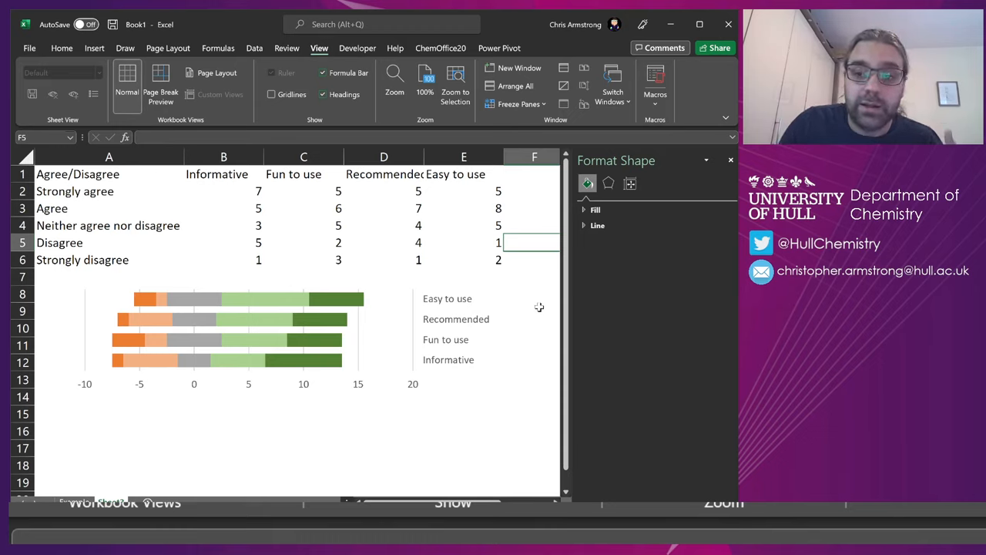
pyautogui.click(730, 158)
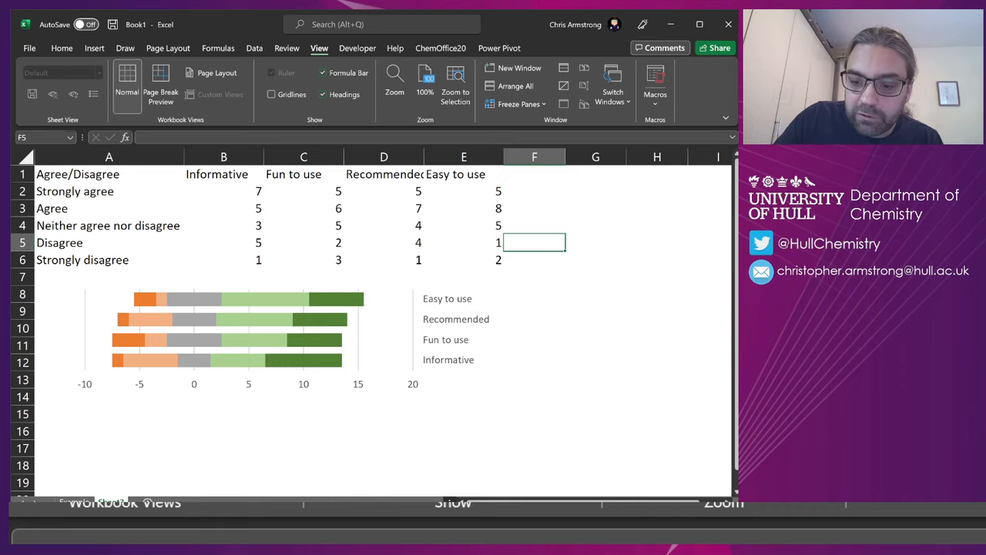
pyautogui.hscroll(3)
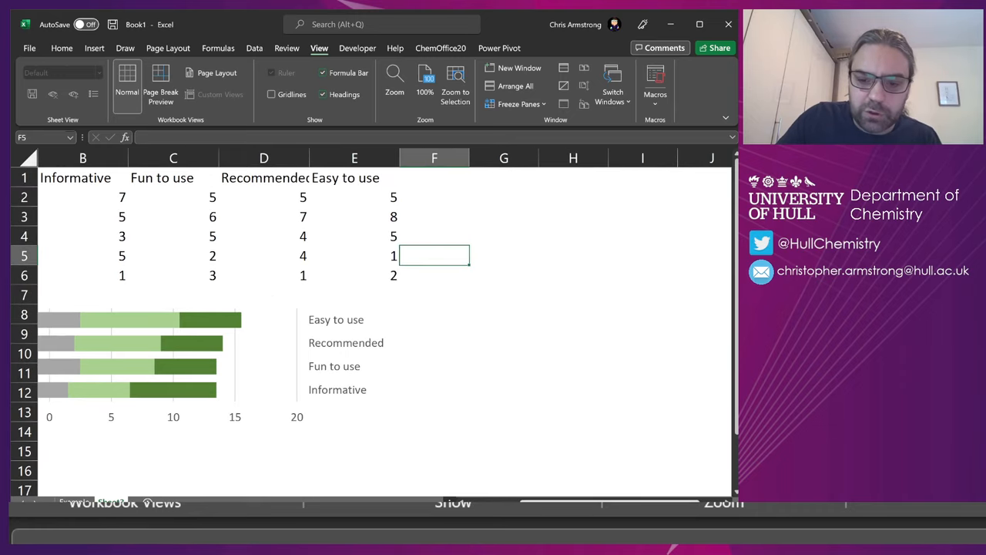